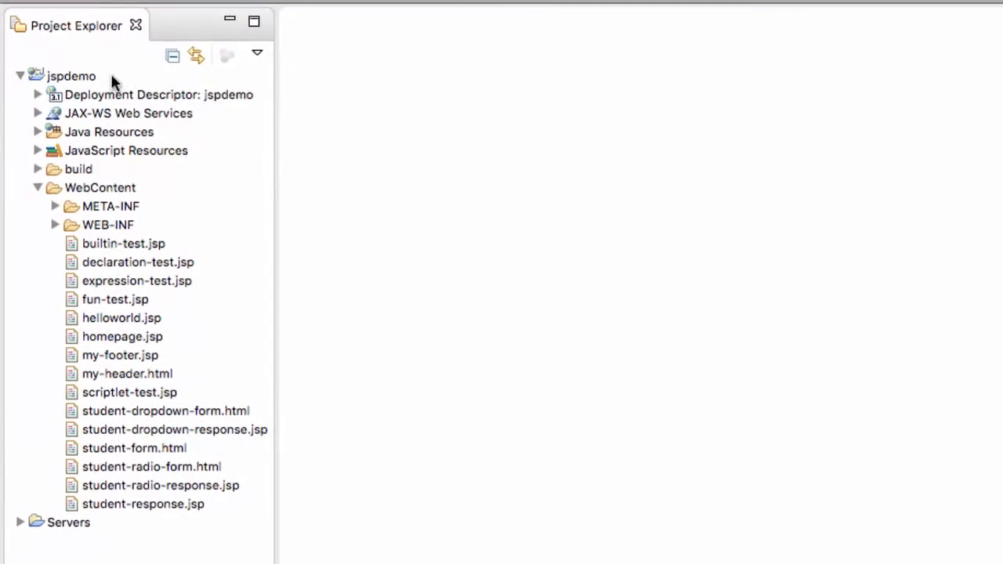
- Copy student-form.html from the jspdemo project's WebContent folder
click(72, 75)
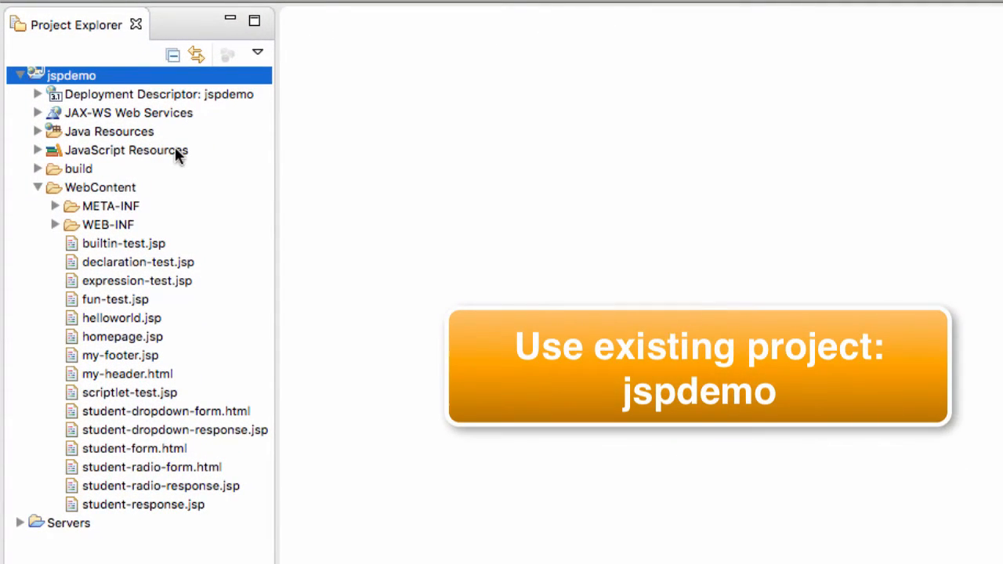
mouse_move(252, 86)
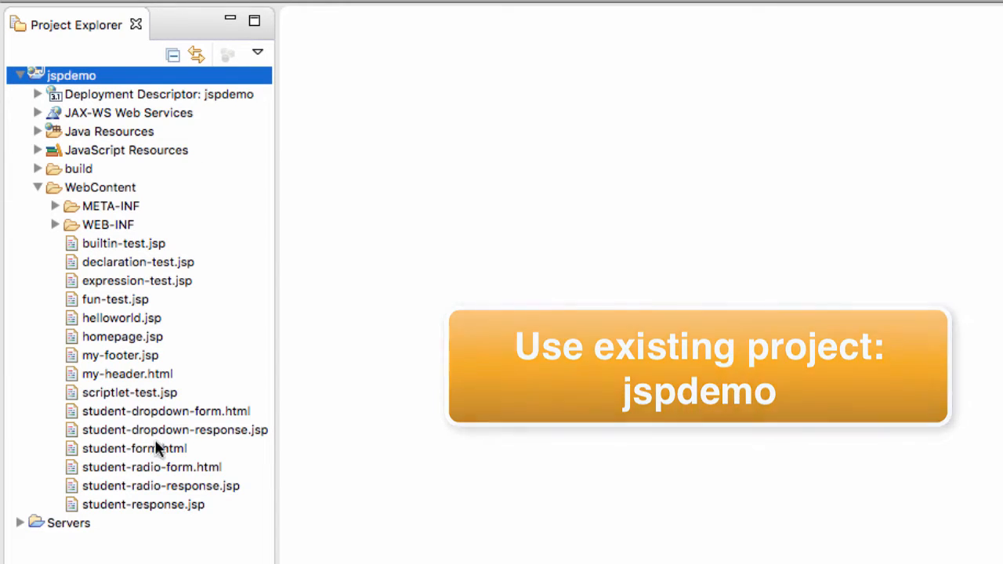
click(135, 448)
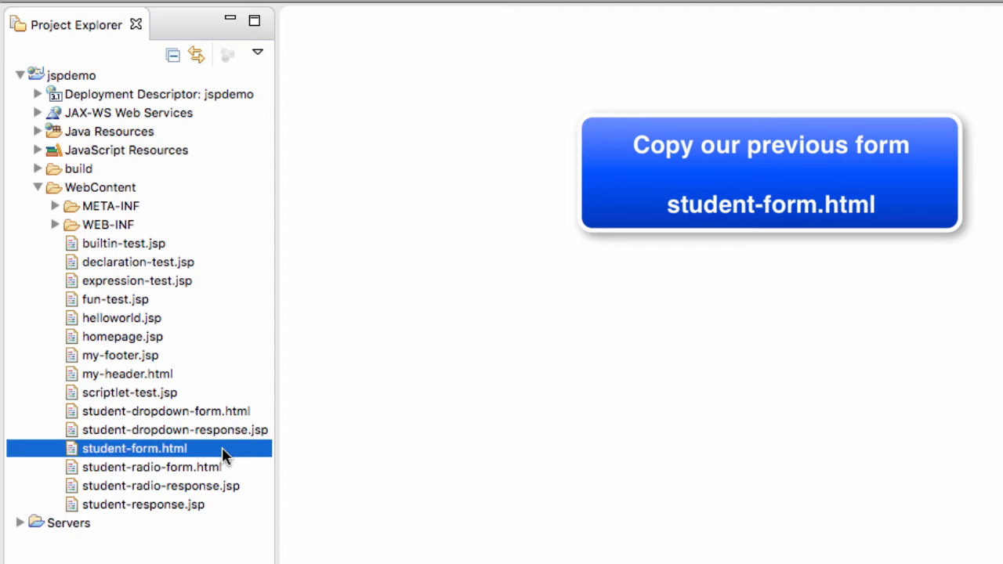
right_click(135, 449)
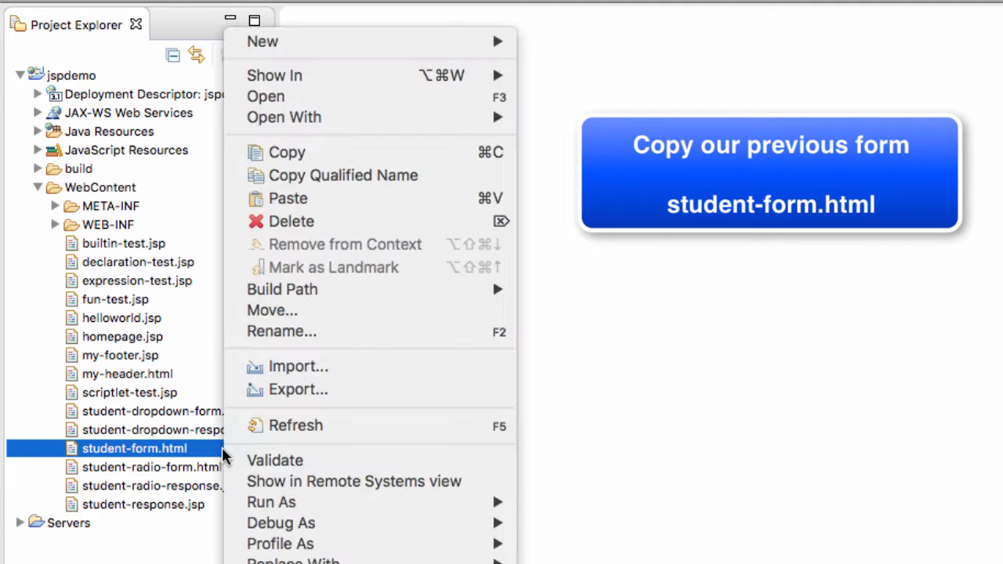
mouse_move(287, 152)
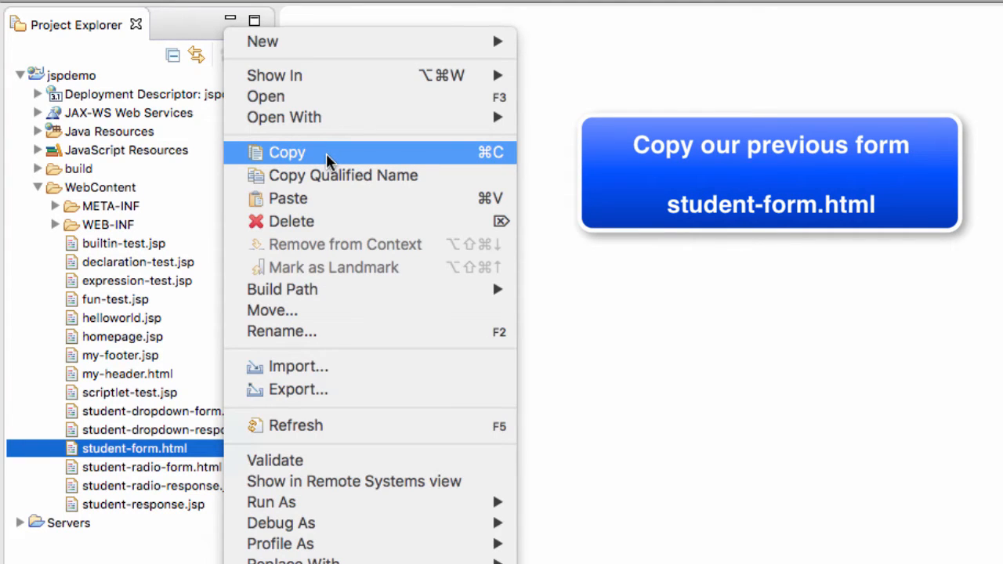
click(287, 152)
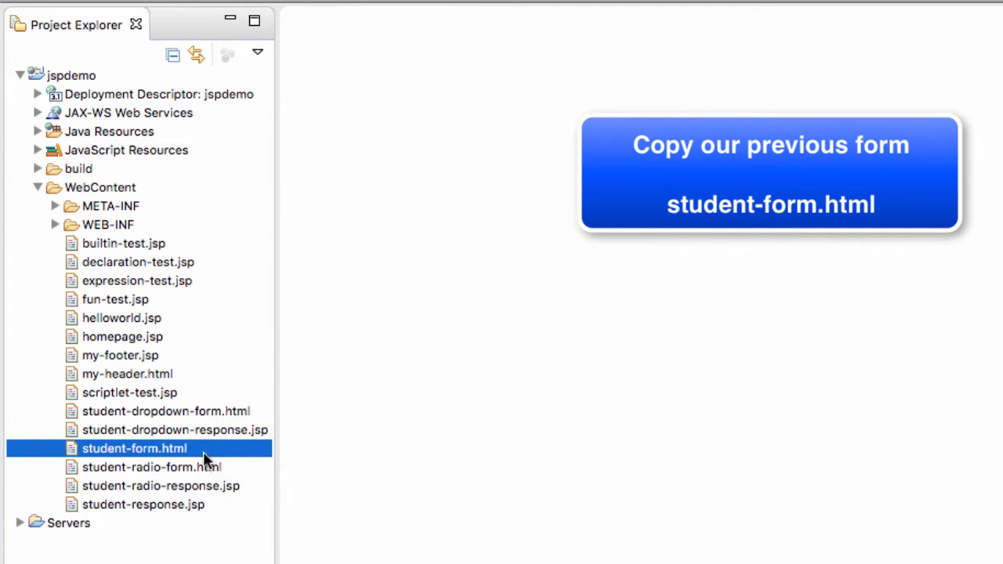
- Paste the copy into WebContent under the name student-checkbox-form.html
right_click(135, 449)
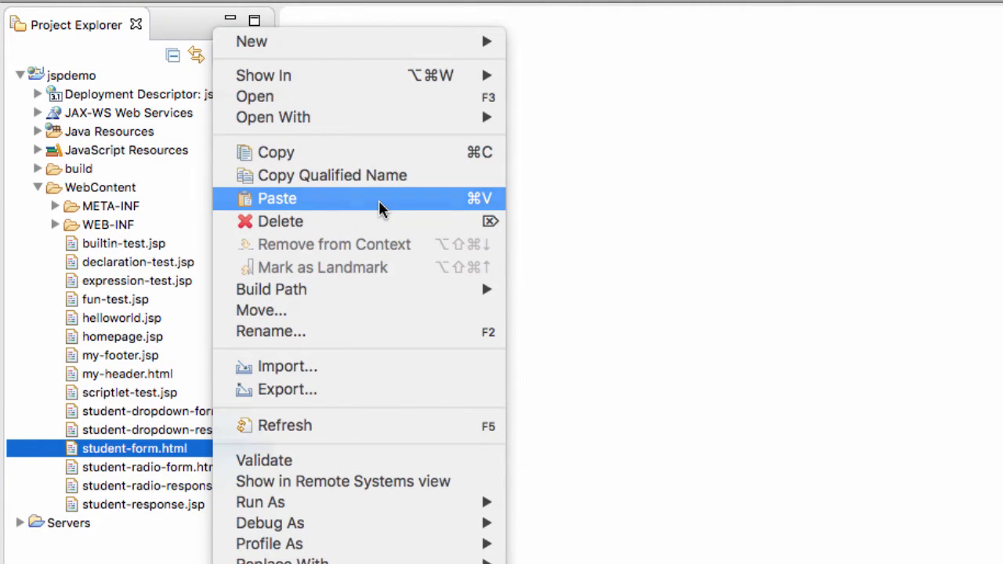
click(276, 198)
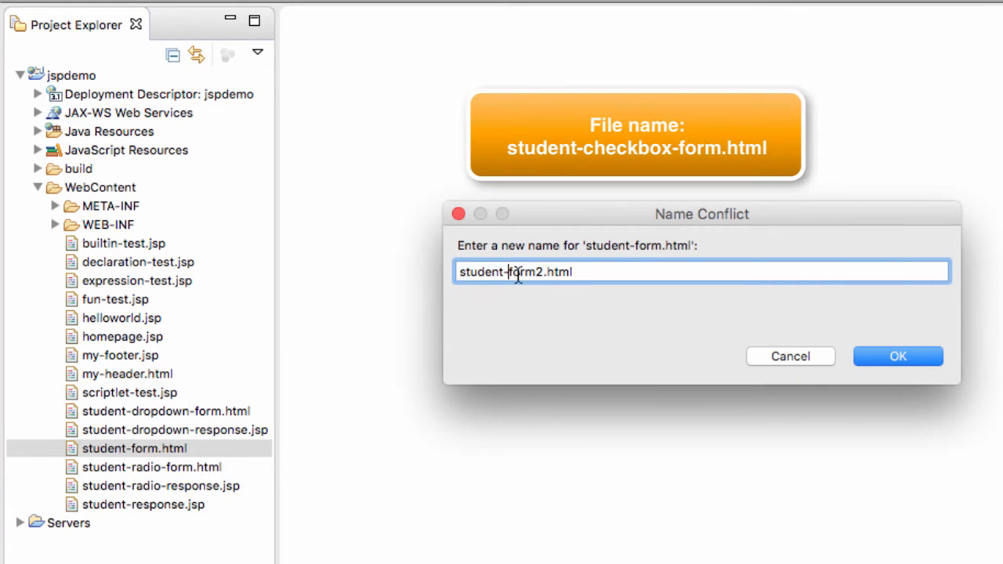
text(checkbox)
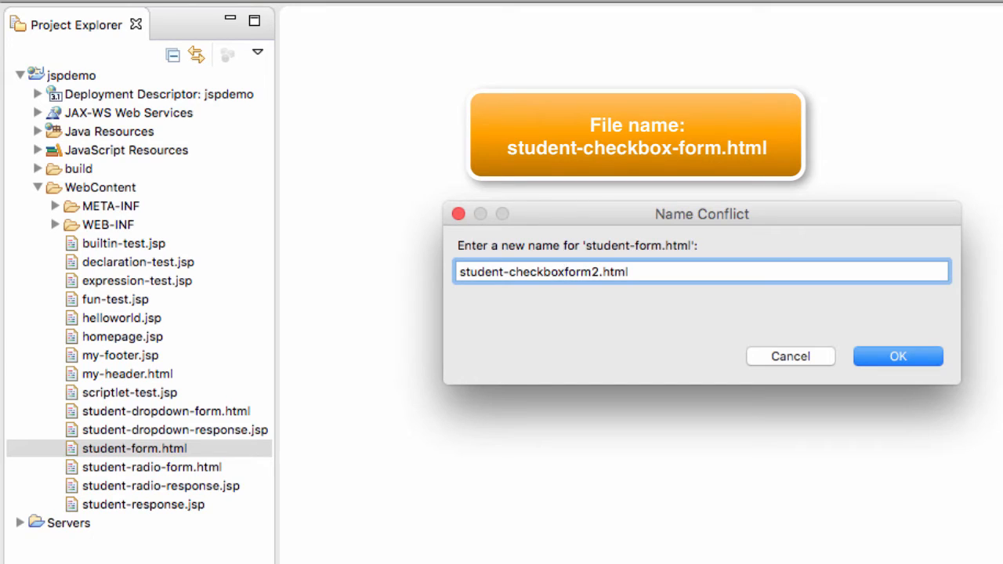
text(student-checkbox-form.html)
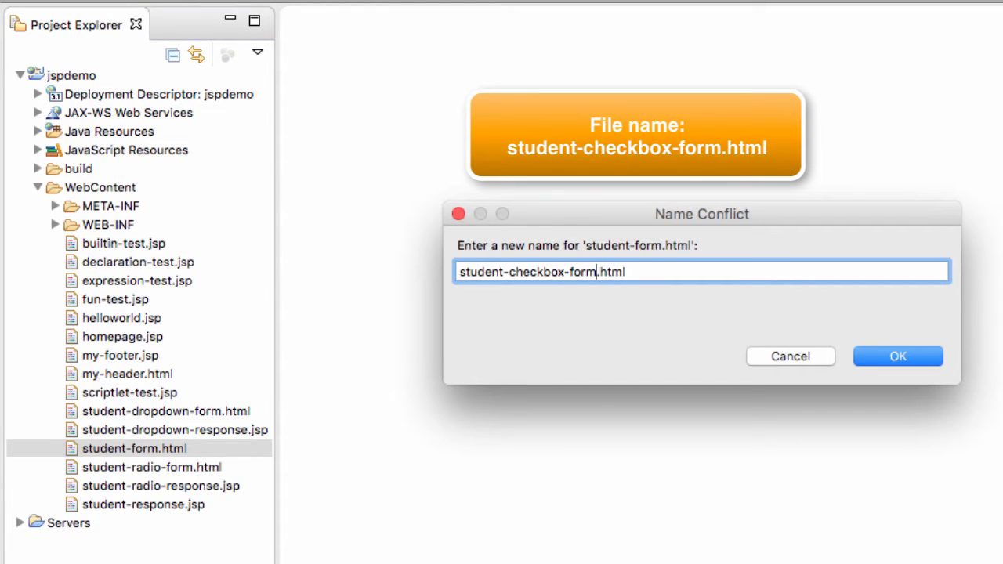
click(898, 355)
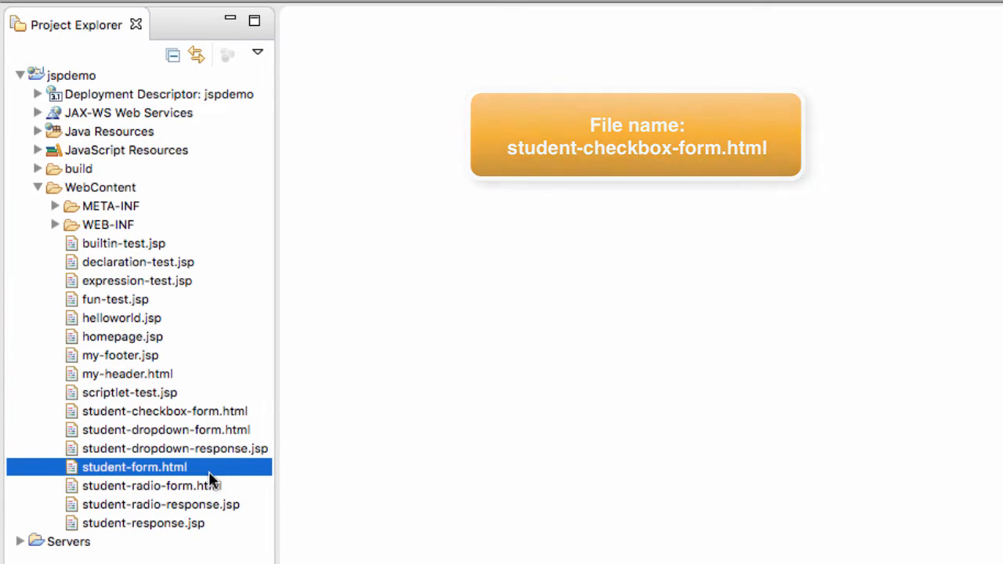
- Open student-checkbox-form.html and point its form action to student-checkbox-response.jsp
click(164, 410)
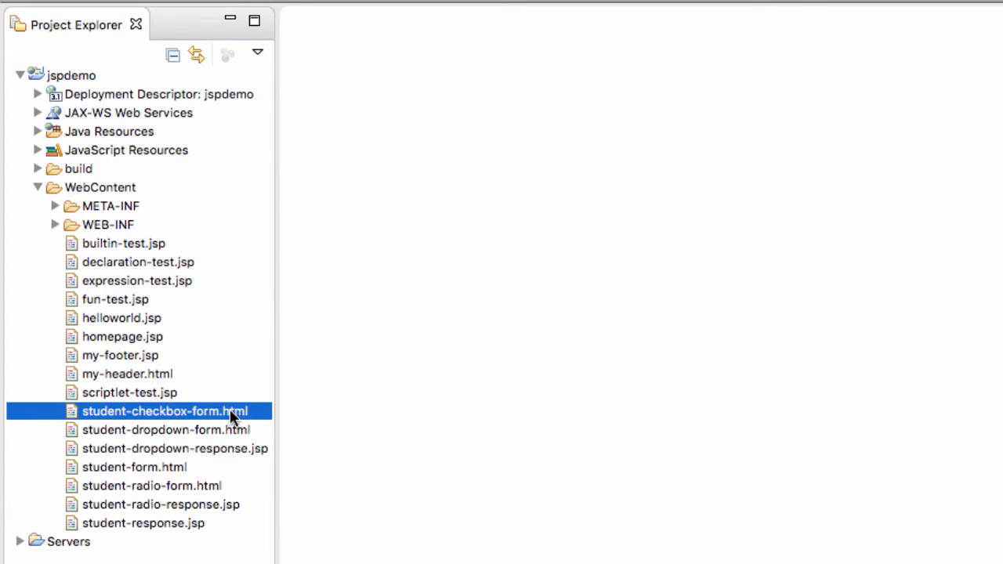
mouse_move(258, 420)
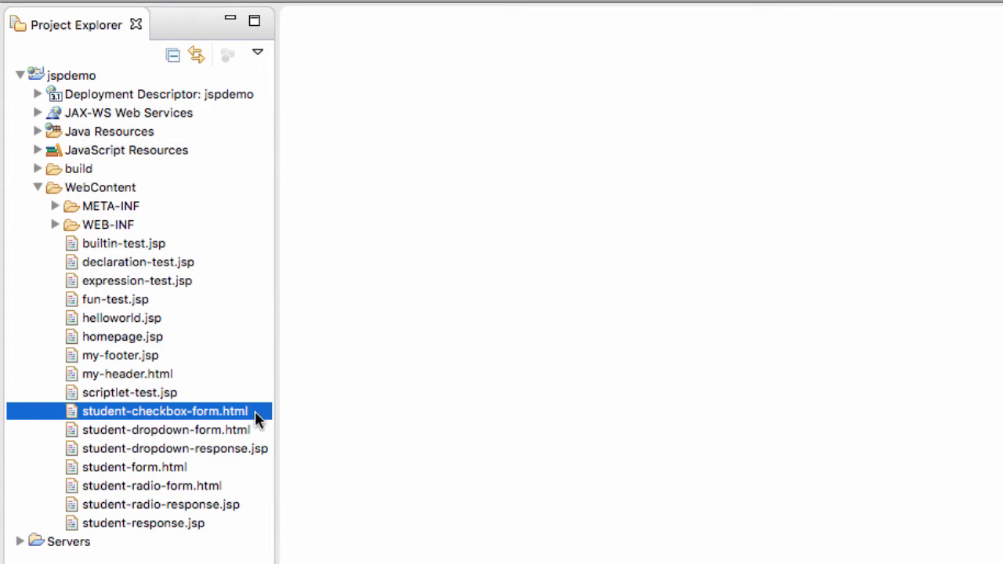
double_click(163, 411)
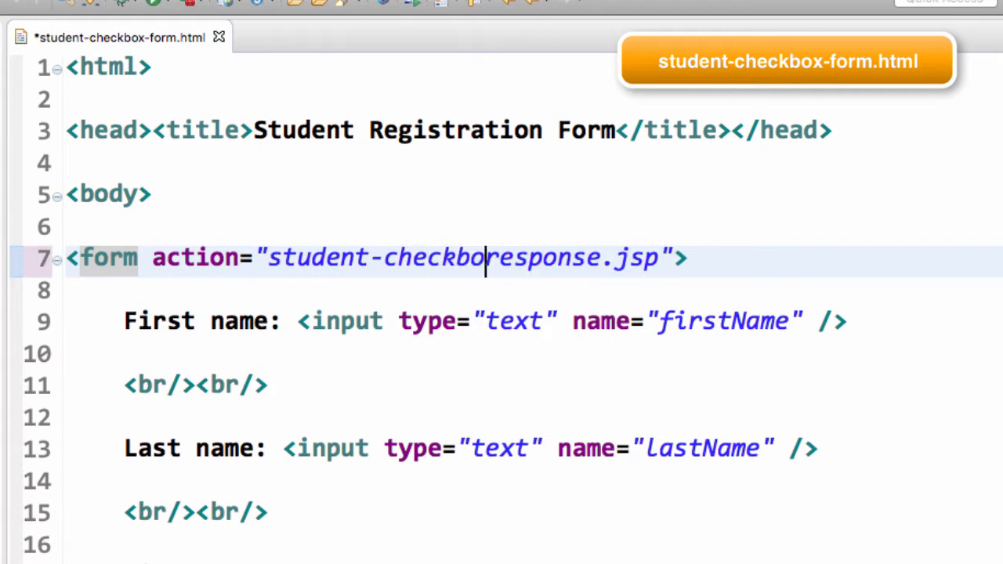
text(-)
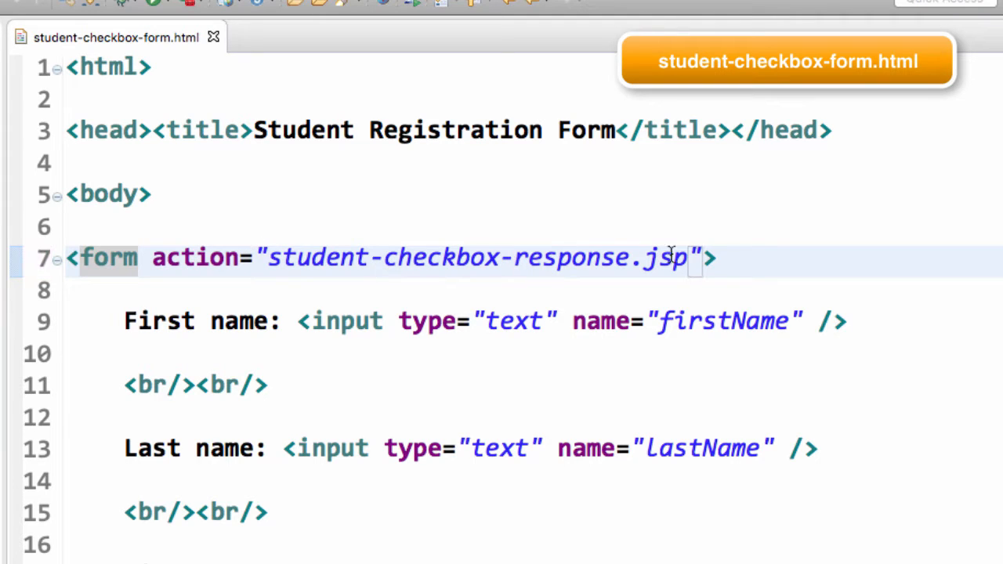
double_click(477, 257)
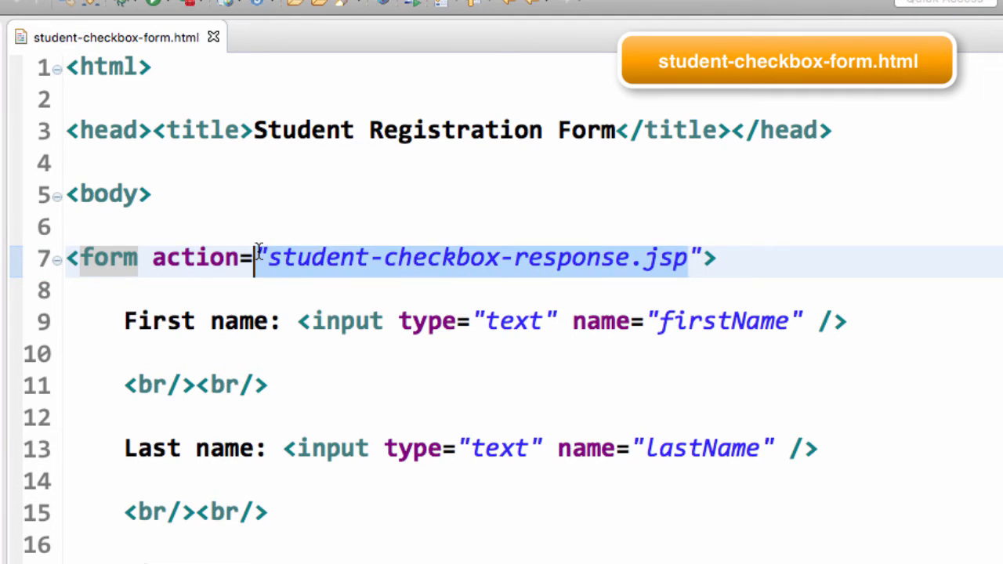
click(270, 259)
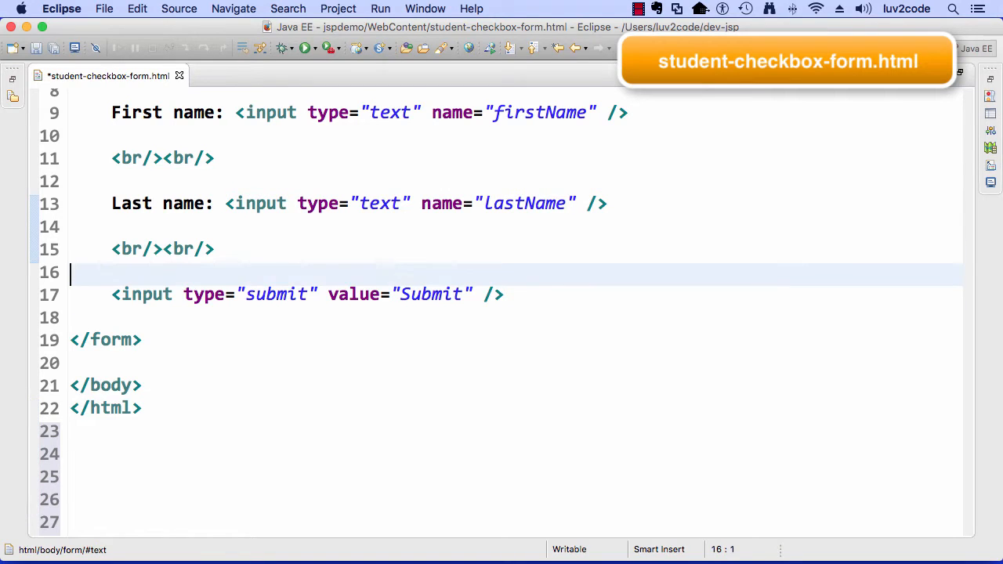
- After two line breaks, add a favoriteLanguage checkbox input valued and labelled Java
text(<br/><br/>)
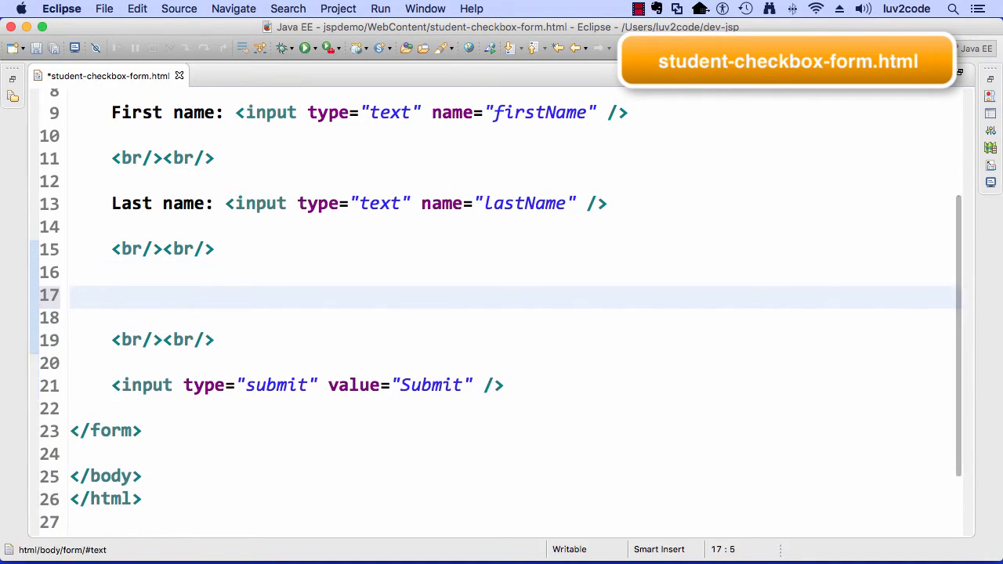
text(M)
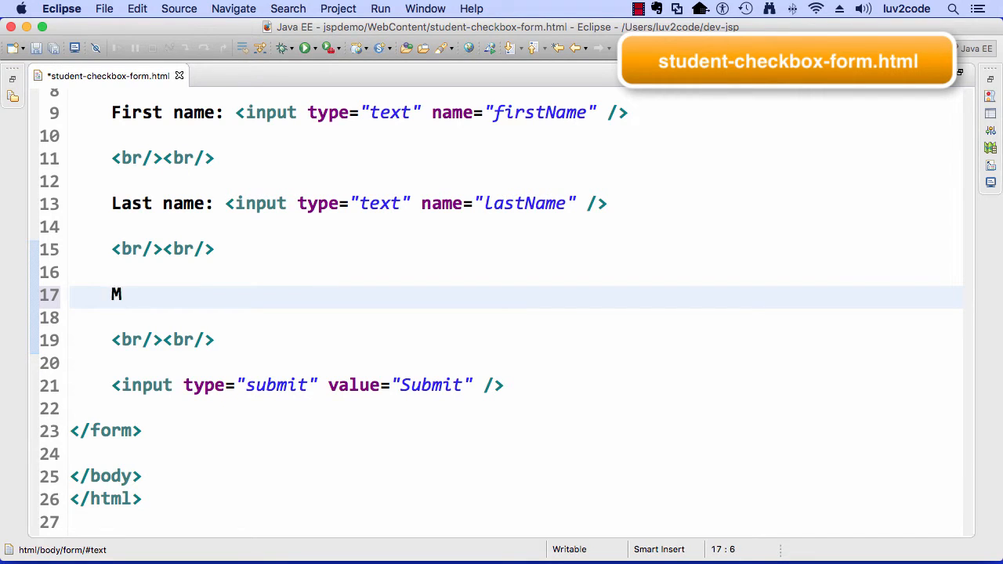
text(input type)
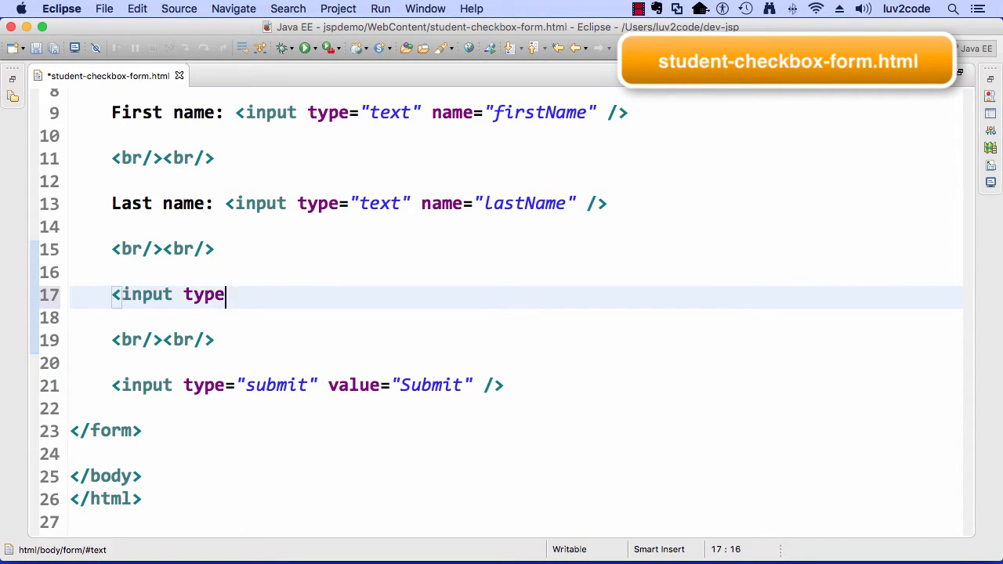
text(="checkbo")
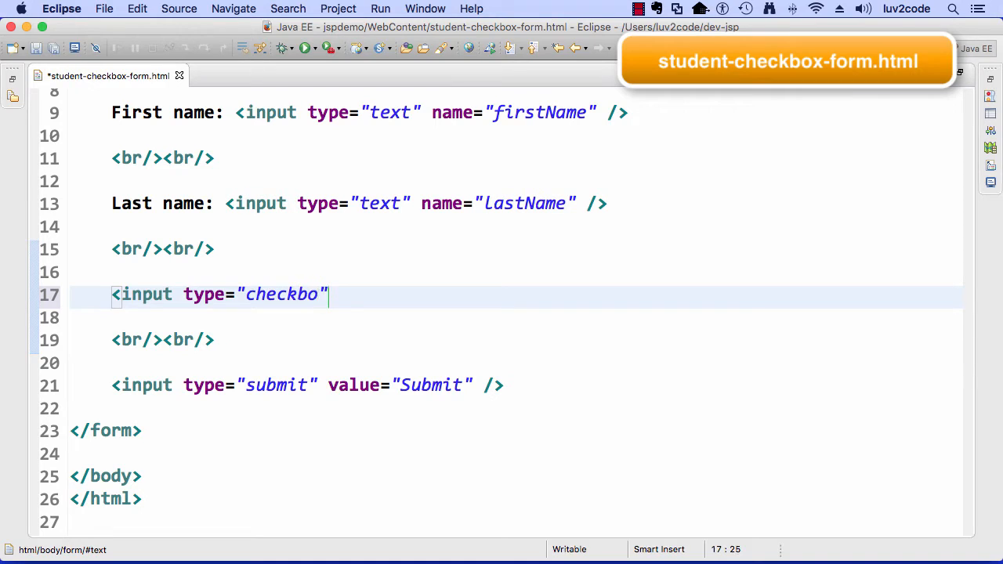
text(x" name=)
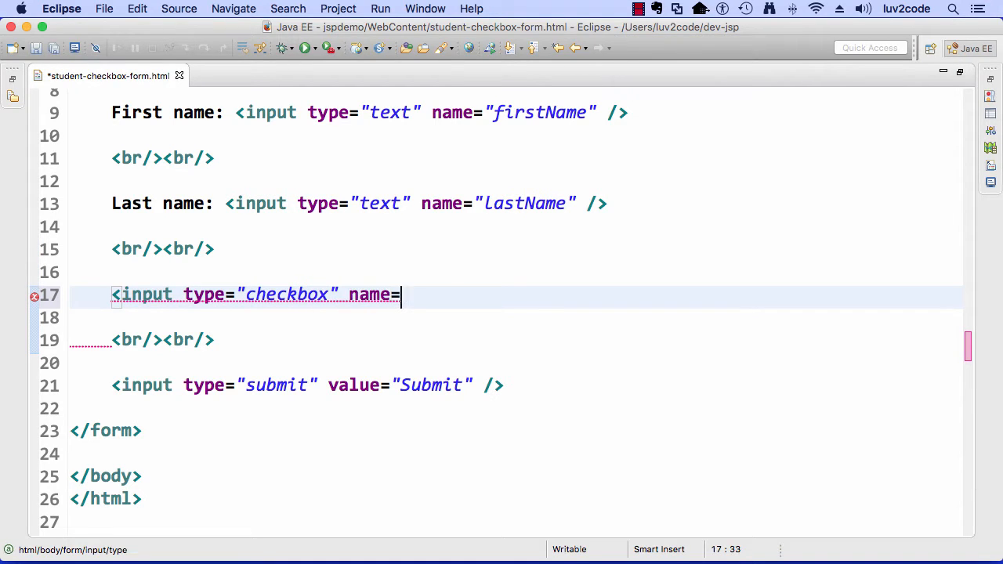
text("favorit")
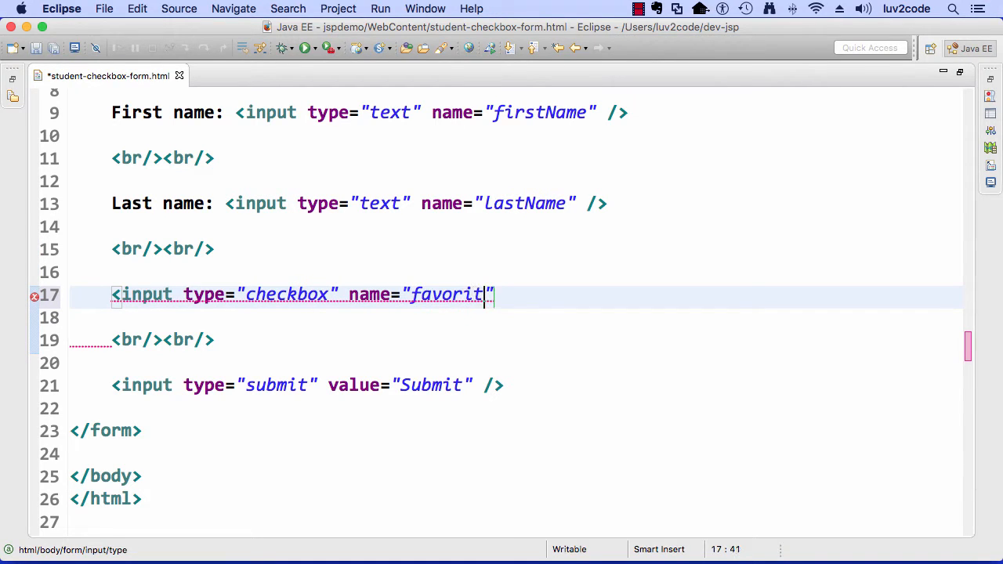
text(Language)
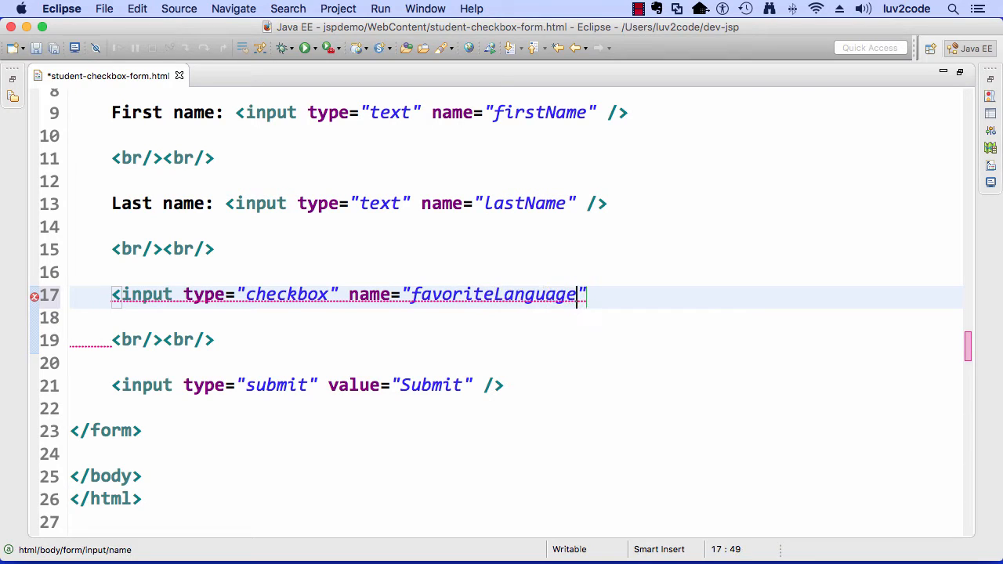
text(value="Java")
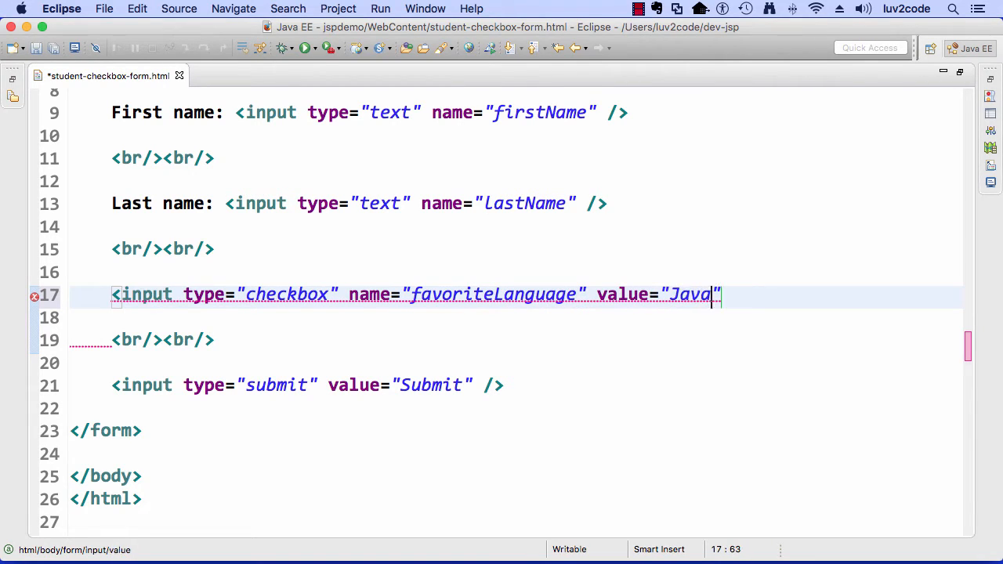
text(>)
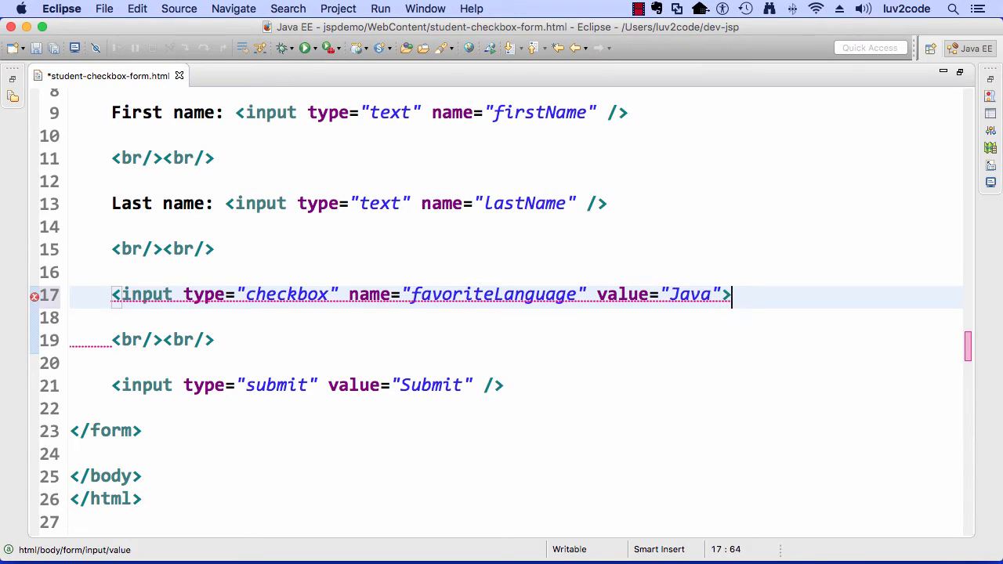
text(Java)
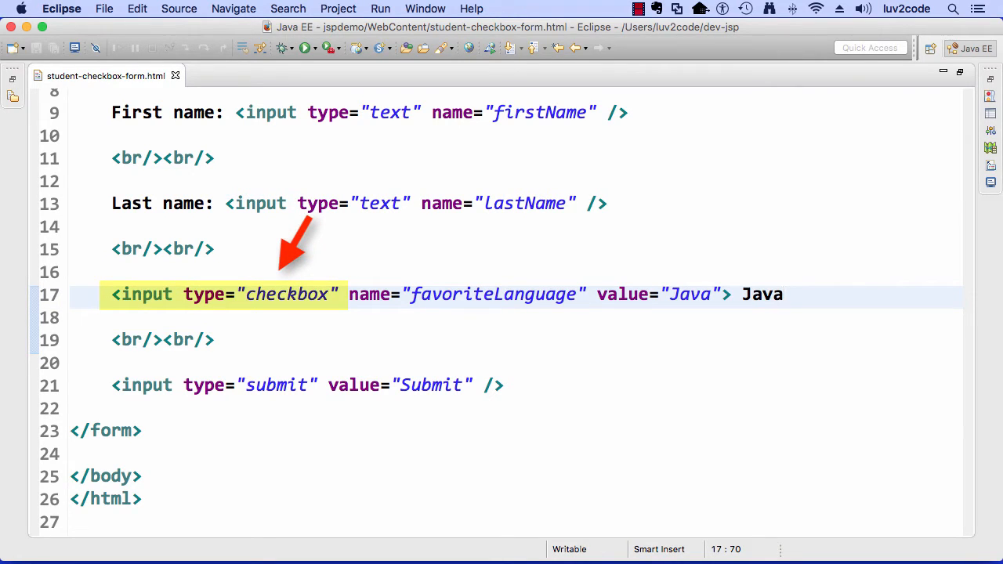
- Duplicate the Java checkbox line three times and start relabelling one as C#
click(781, 295)
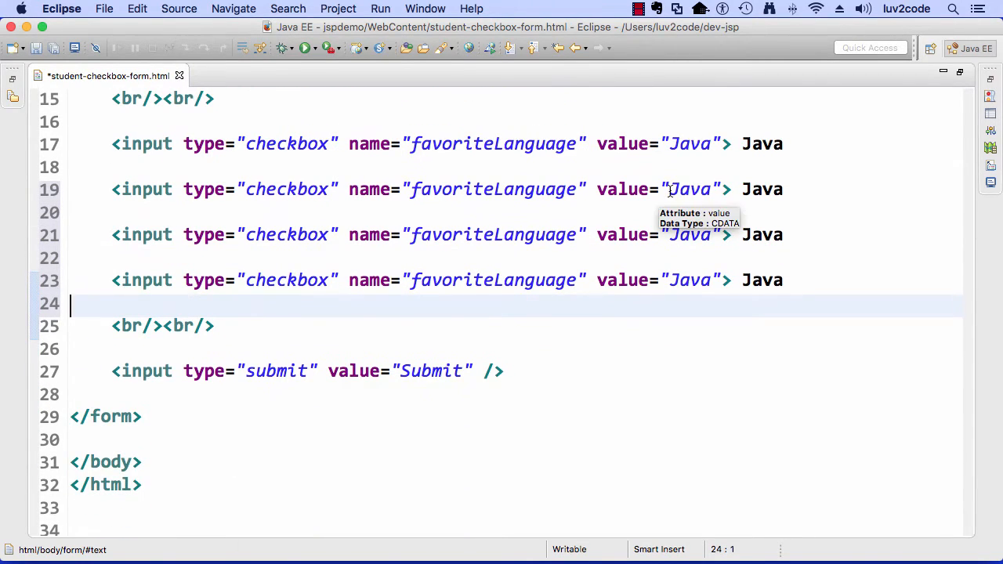
text(C#)
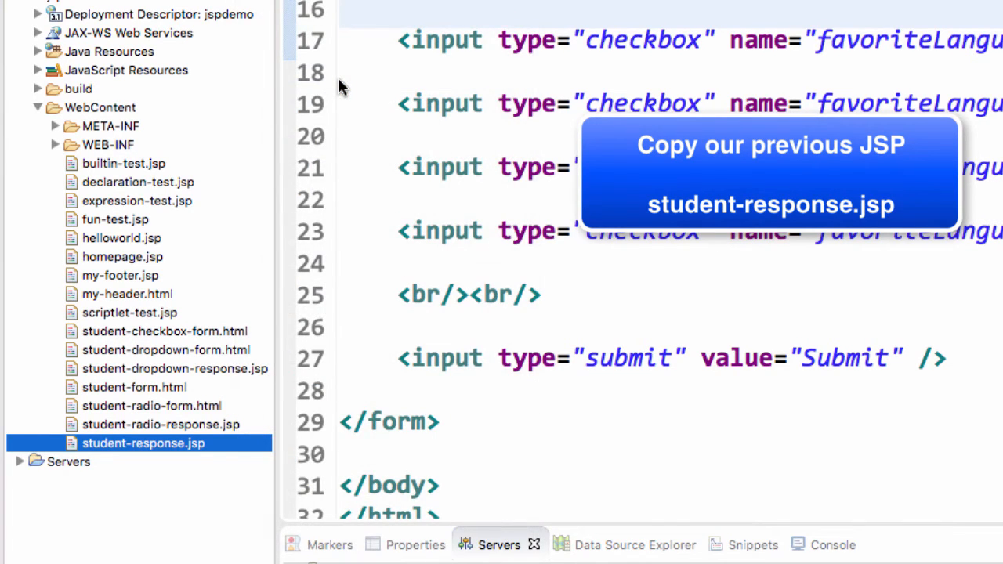
- Paste a copy of student-response.jsp named student-checkbox-response.jsp and select it
right_click(142, 442)
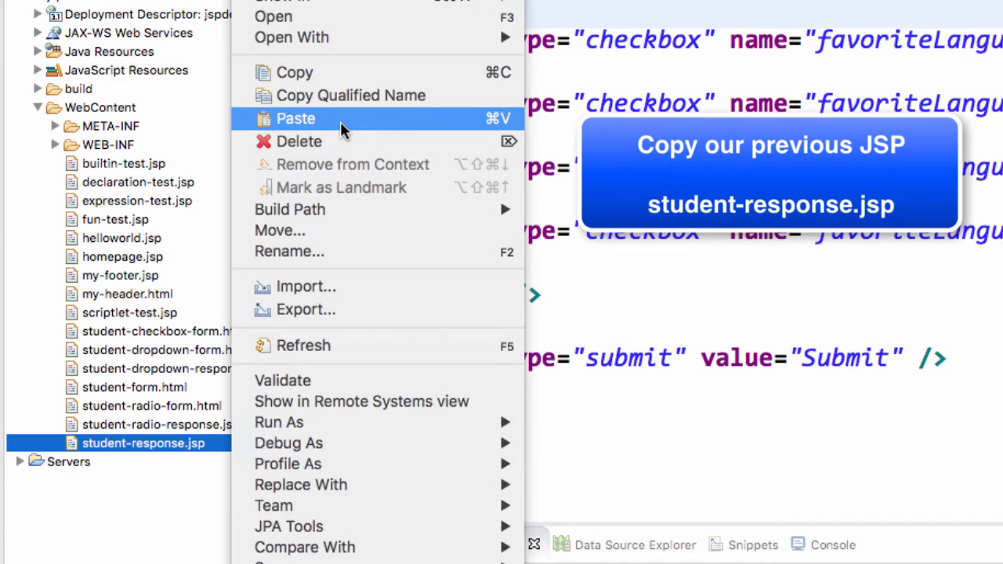
click(295, 120)
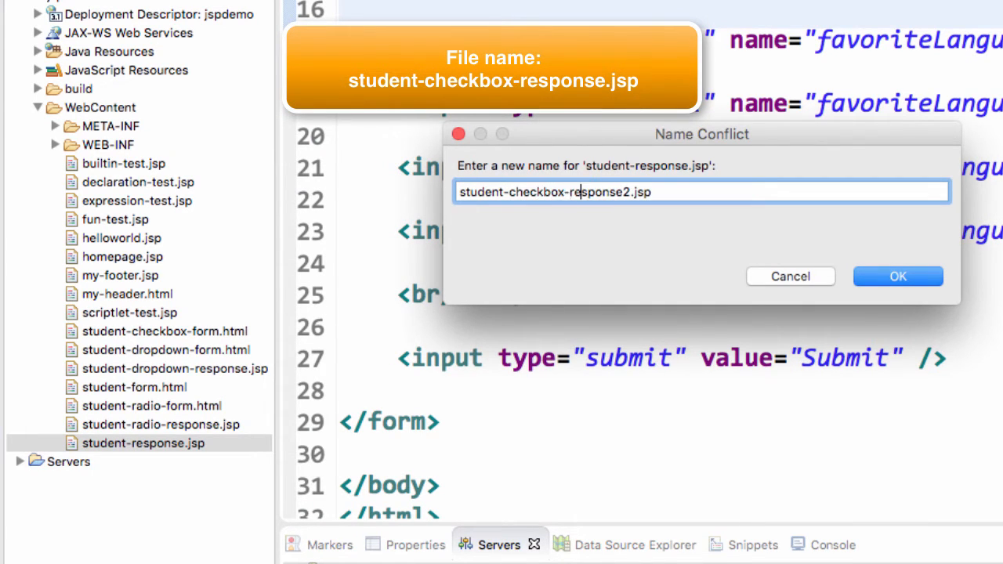
key(Backspace)
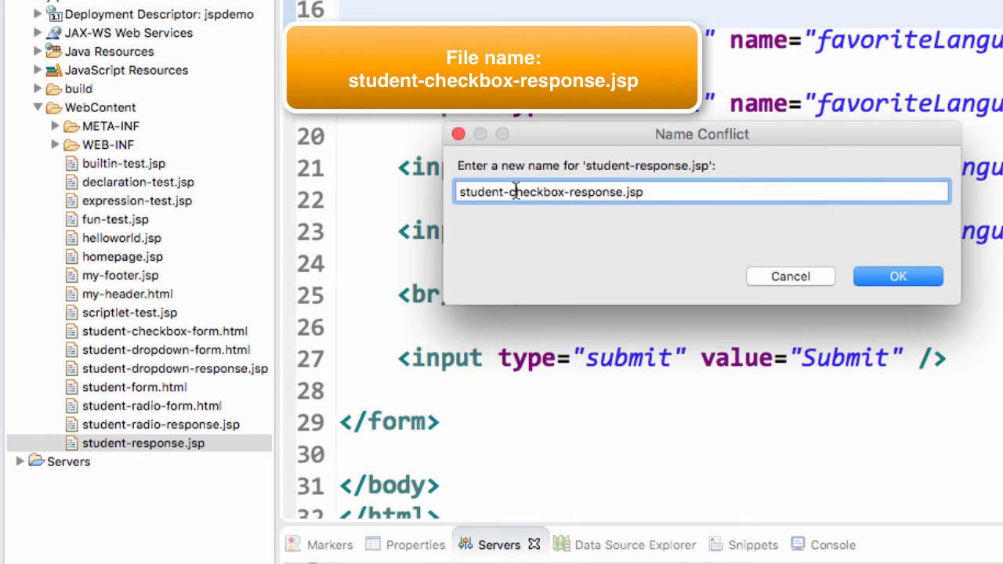
click(898, 276)
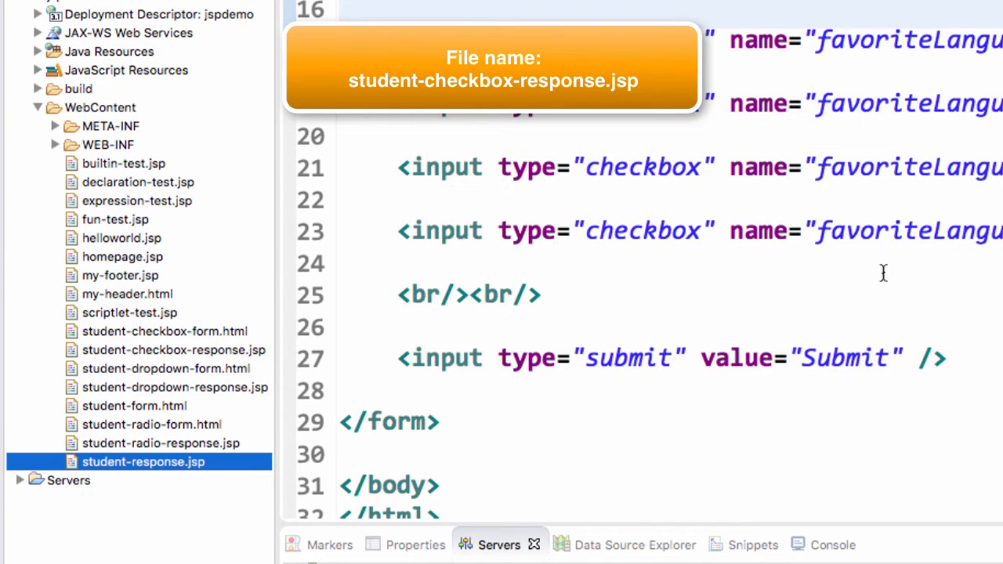
mouse_move(241, 359)
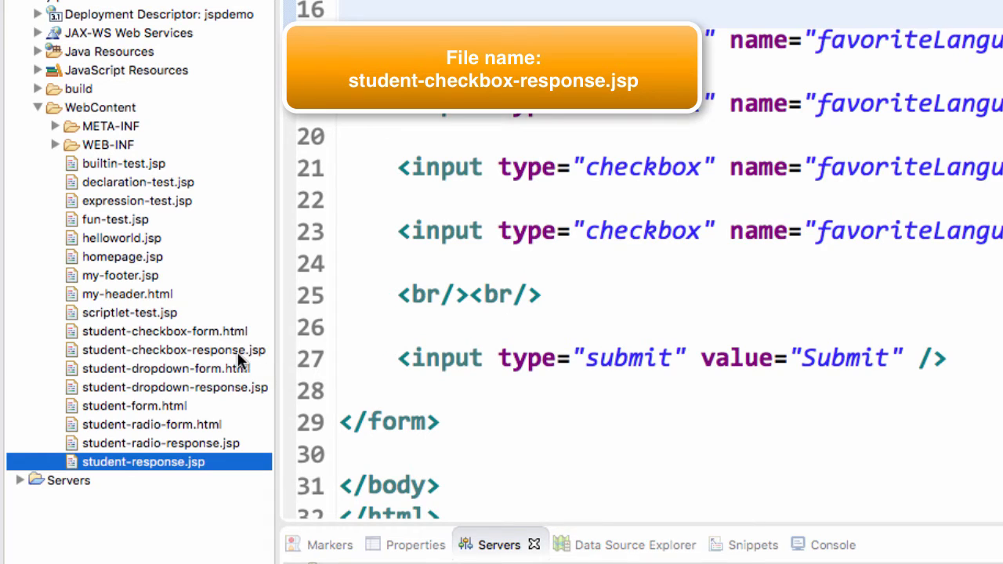
click(172, 352)
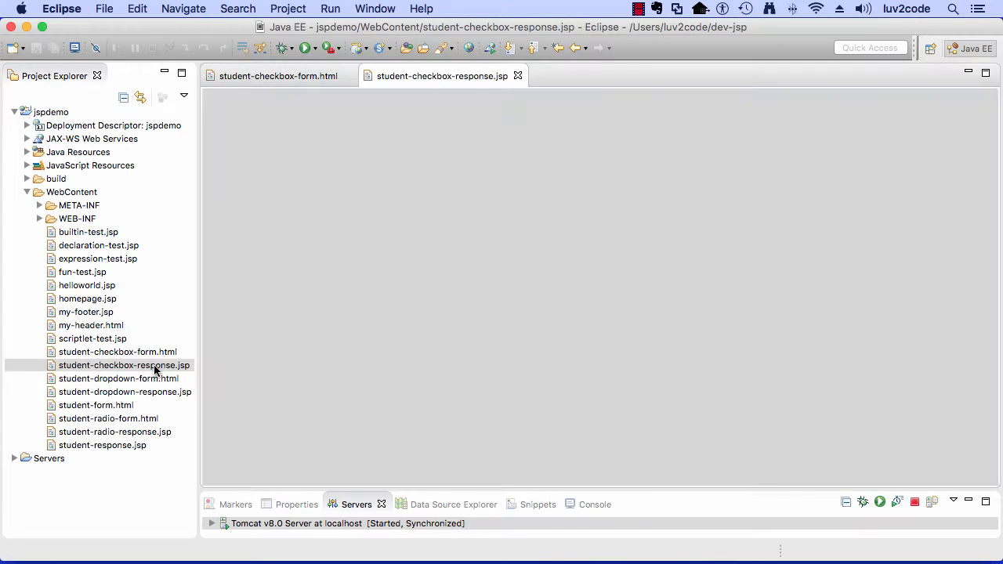
- In student-checkbox-response.jsp add two breaks, a favoriteLanguage comment and an empty <ul> list
double_click(124, 365)
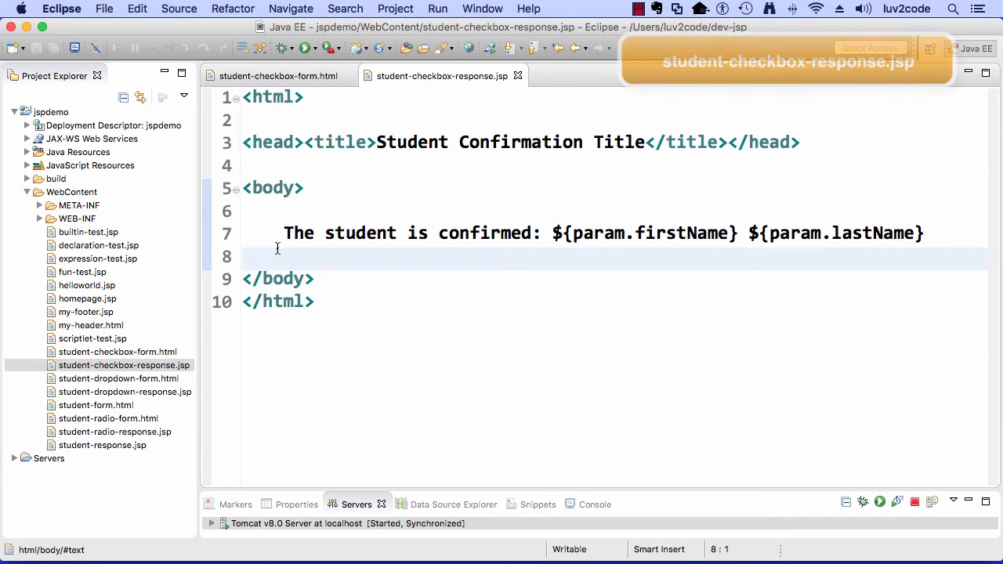
text(<br)
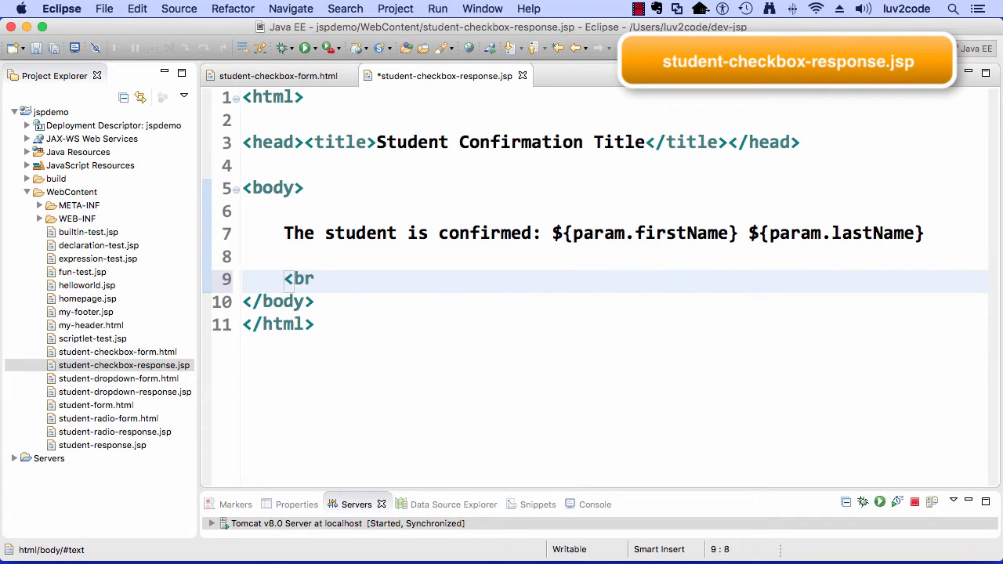
text(/)
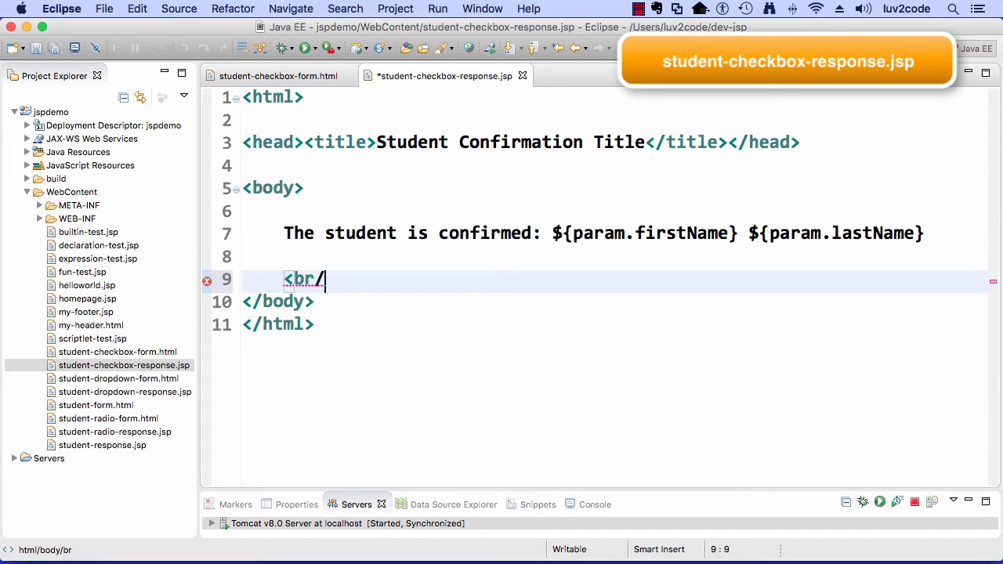
text(><br/>)
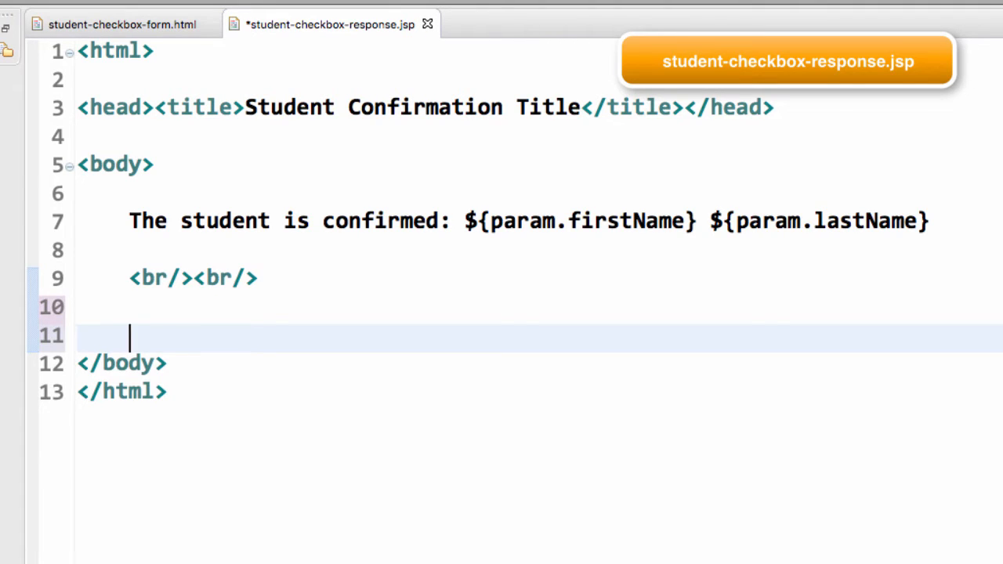
text(<!-- dis -->)
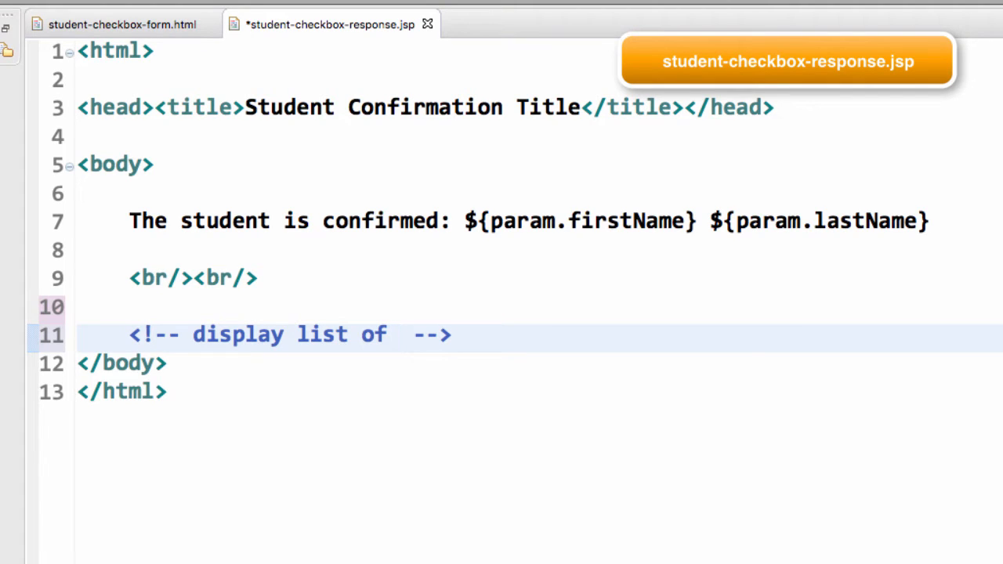
text("favori)
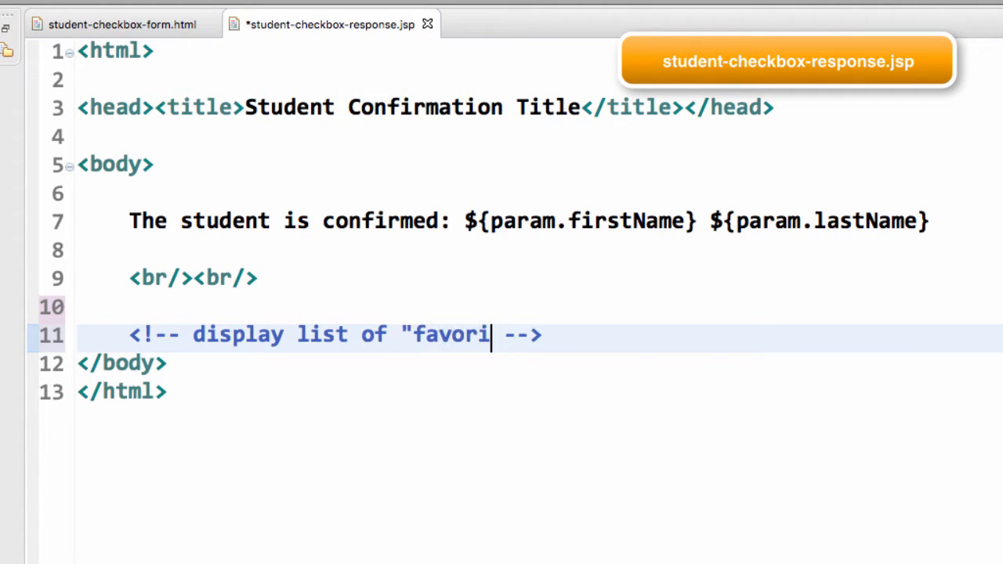
text(teLangu)
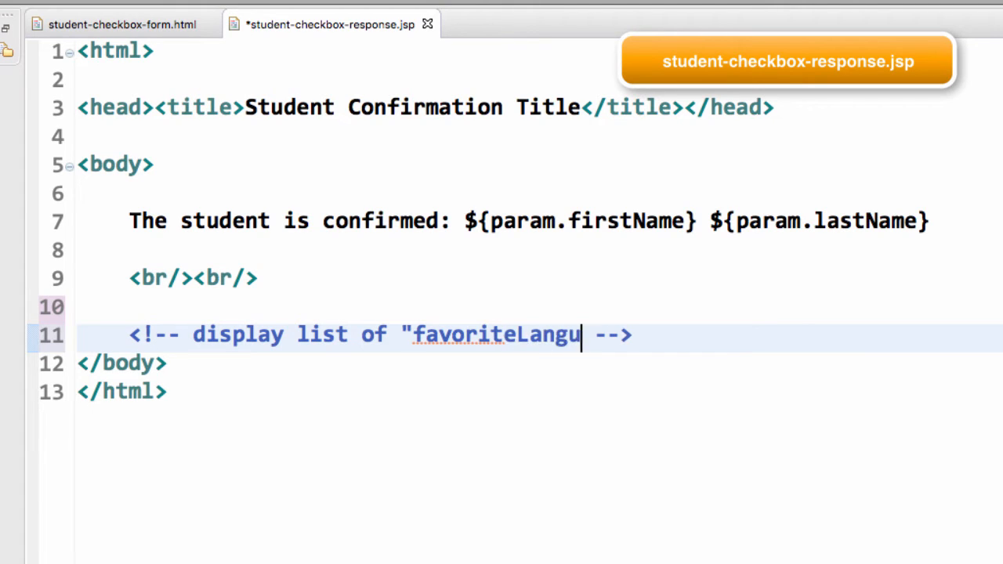
text(age)
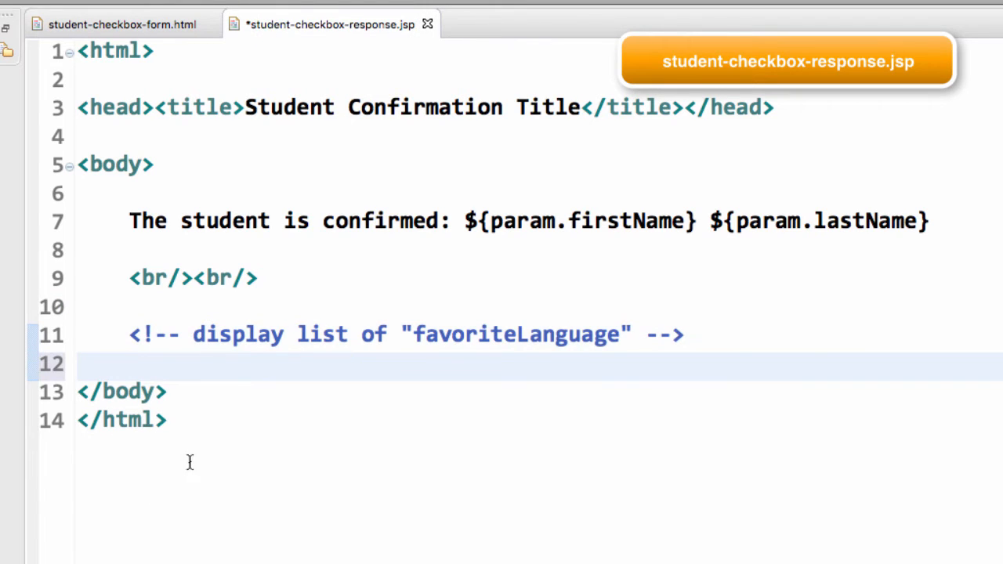
key(Enter)
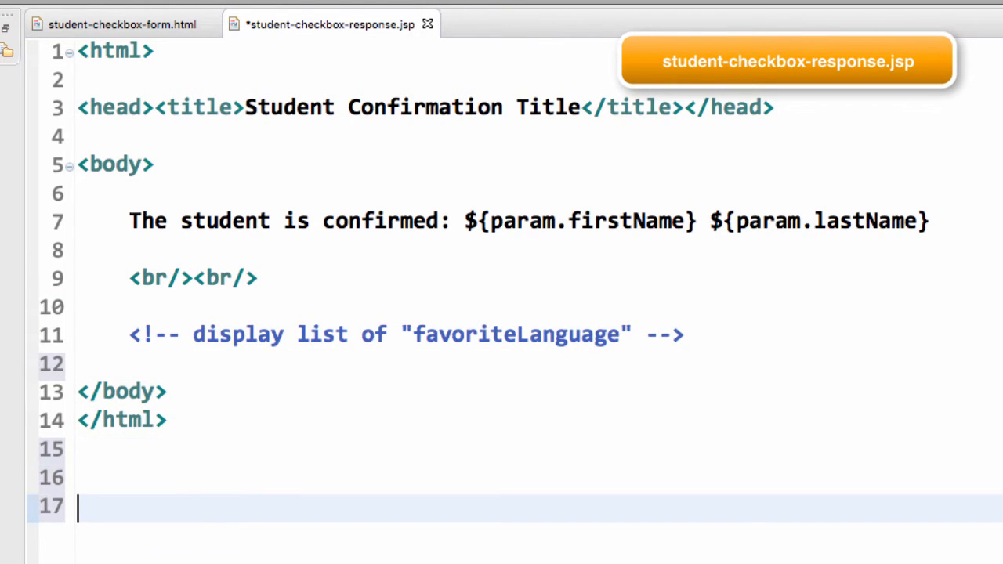
scroll(down, 3)
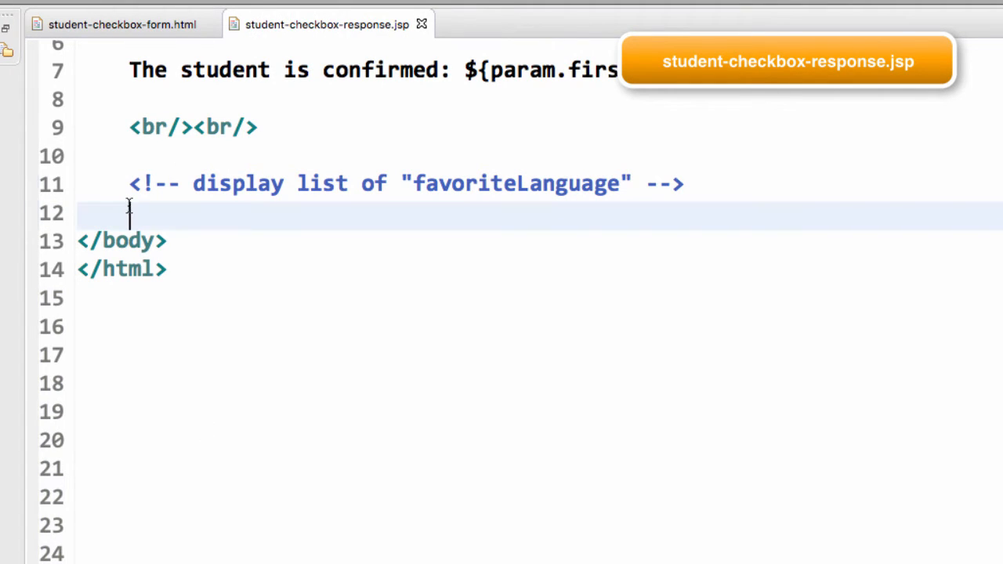
text(<ul></ul>)
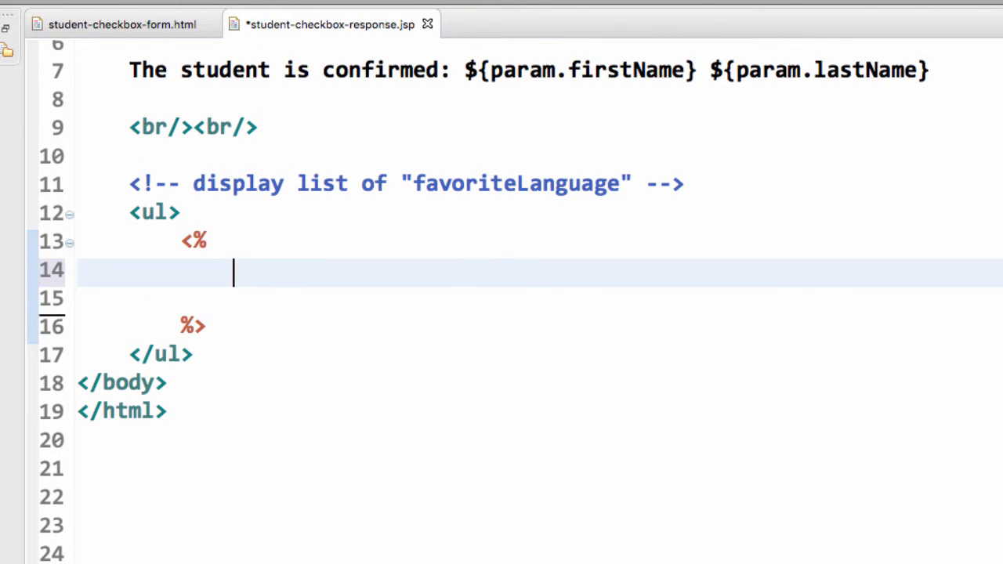
- Write a scriptlet reading request.getParameterValues("favoriteLanguage") into String[] langs and begin a for loop
text(String langs)
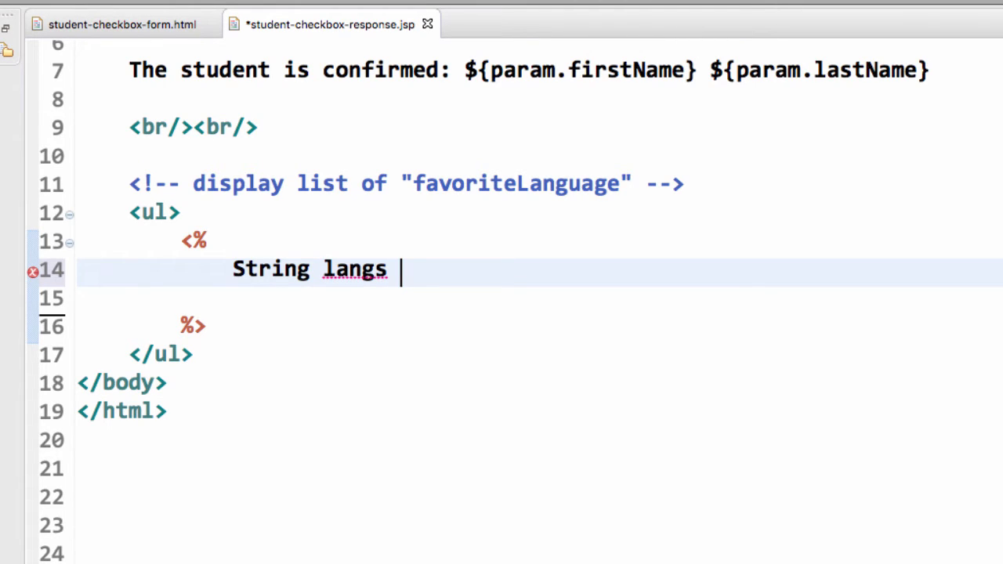
text(= reque)
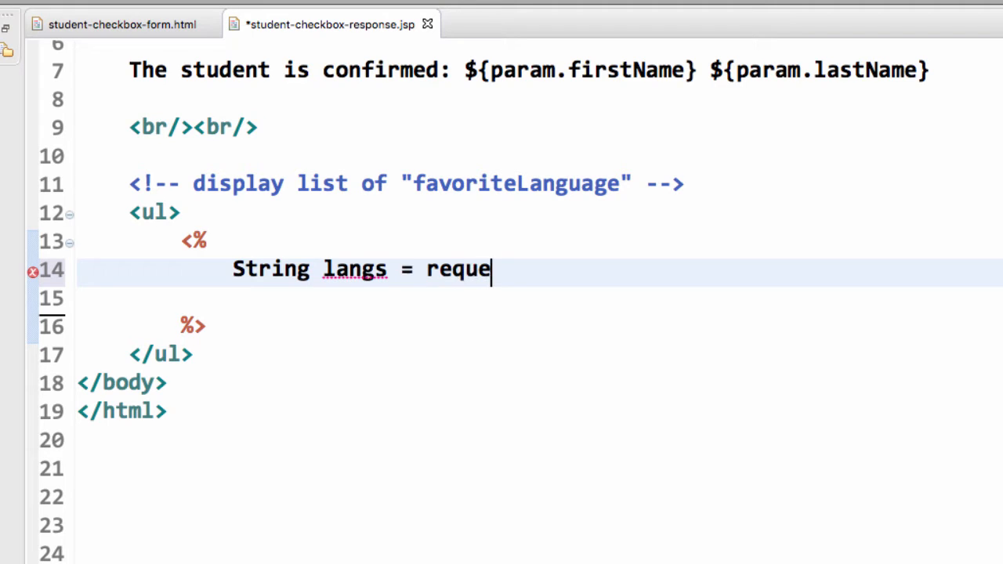
text(st.get)
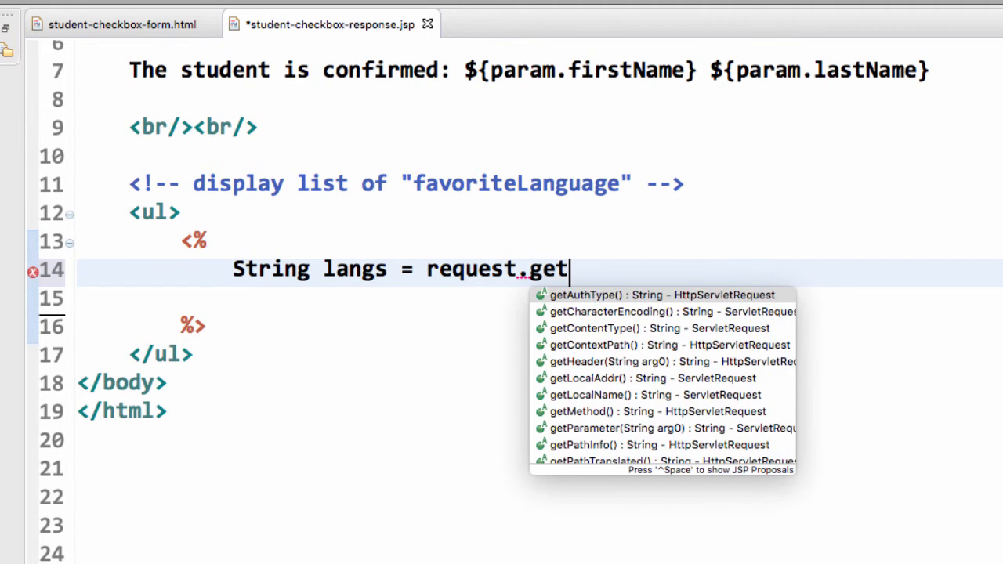
text(p)
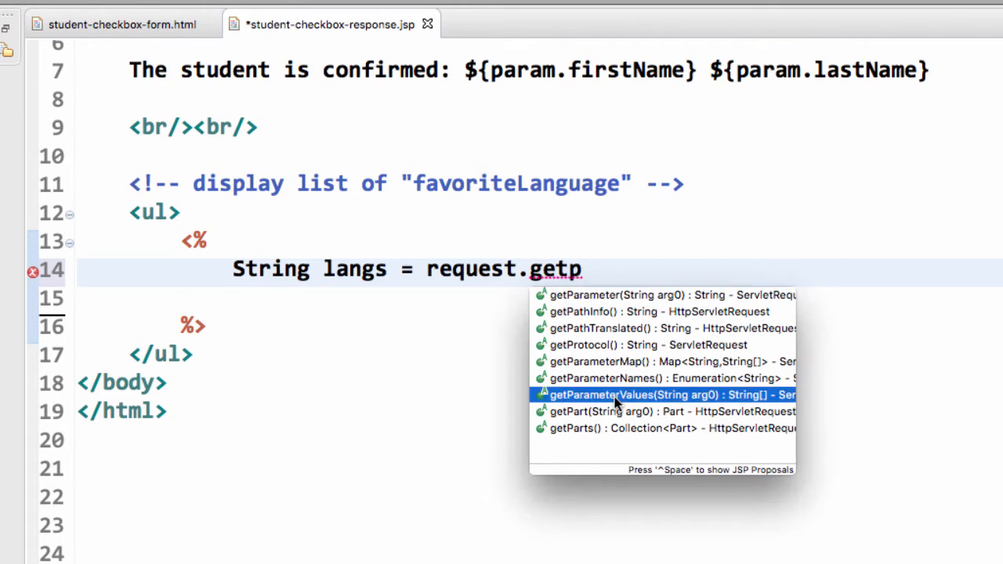
double_click(666, 395)
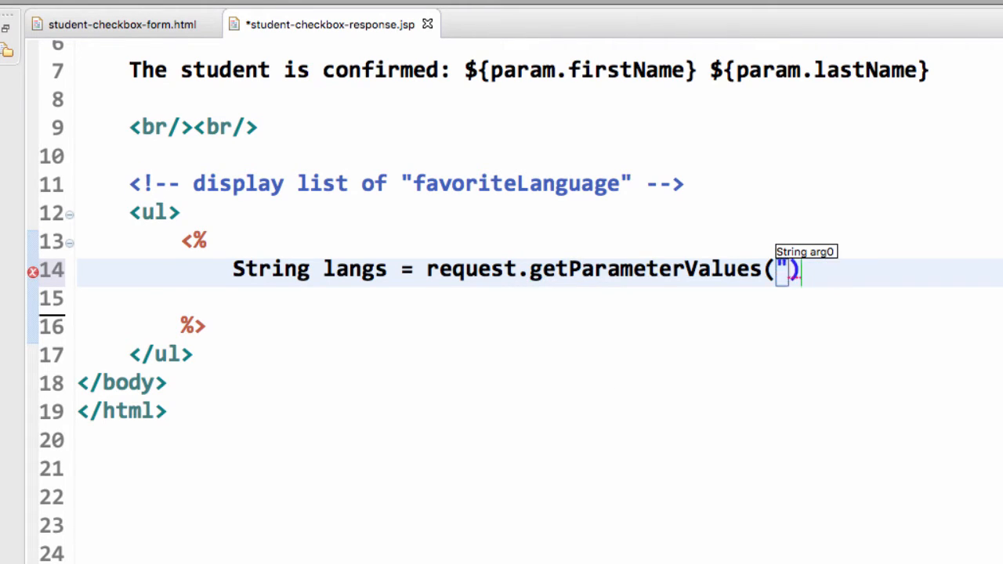
text(favoriteLanguage)
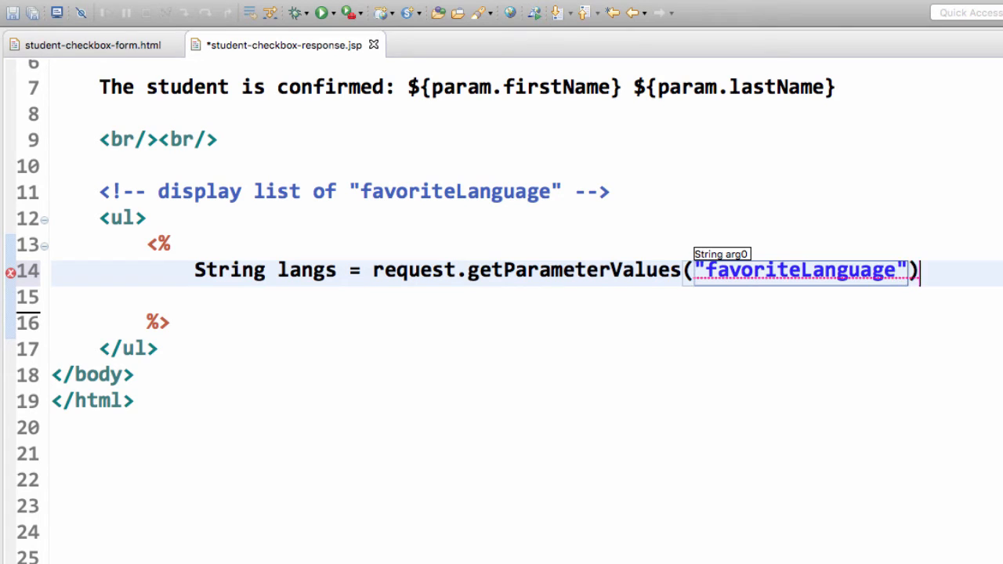
text(;)
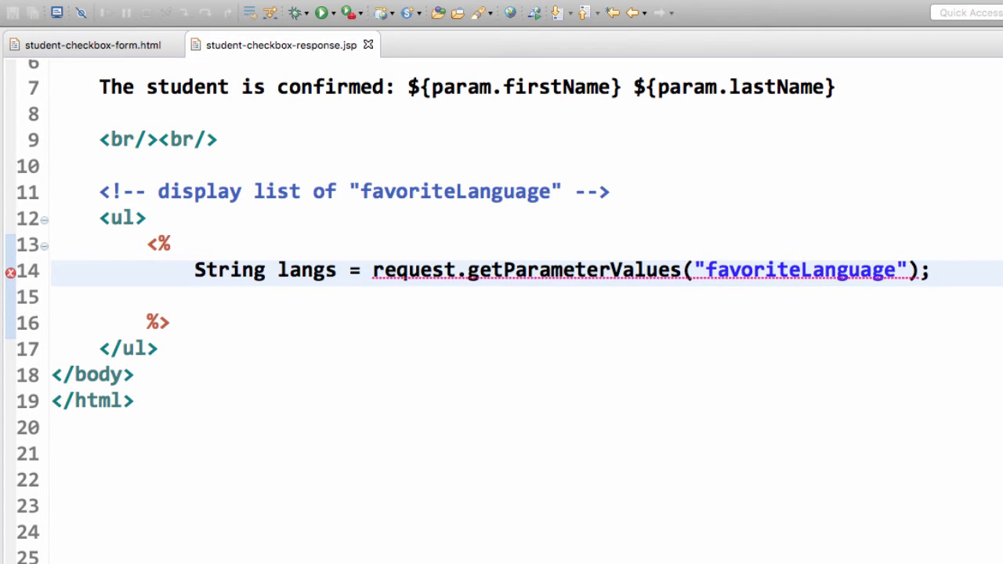
mouse_move(265, 270)
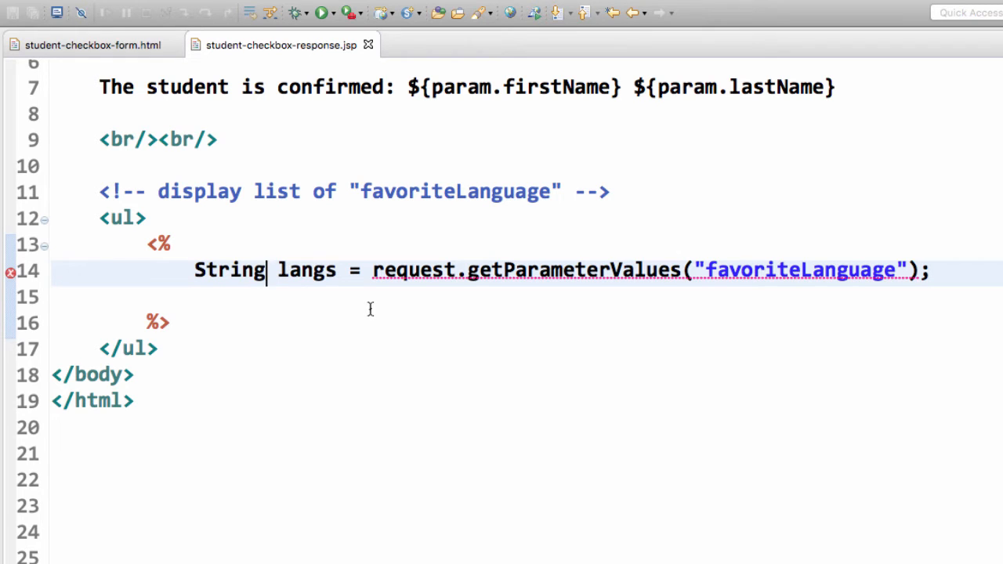
text([])
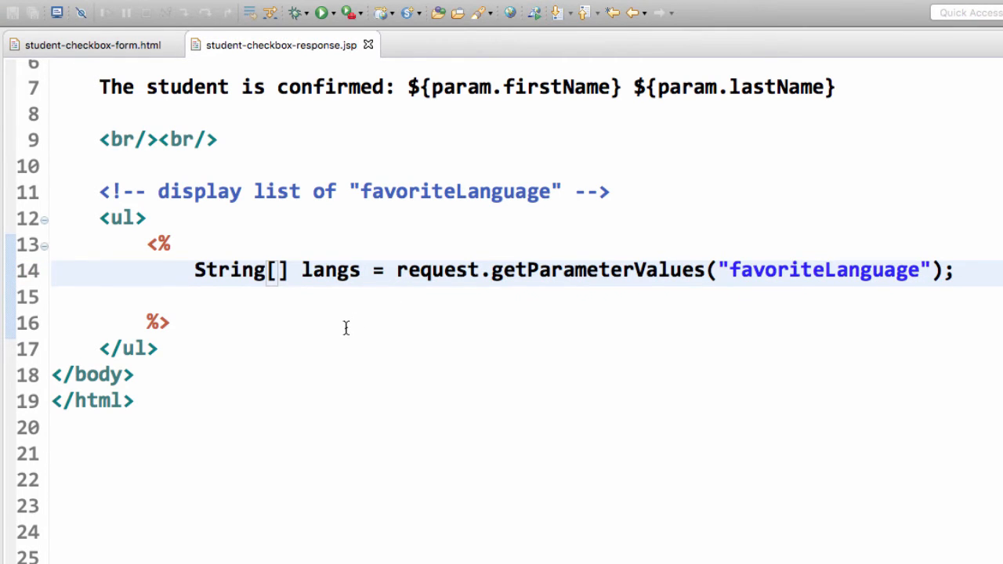
key(Enter)
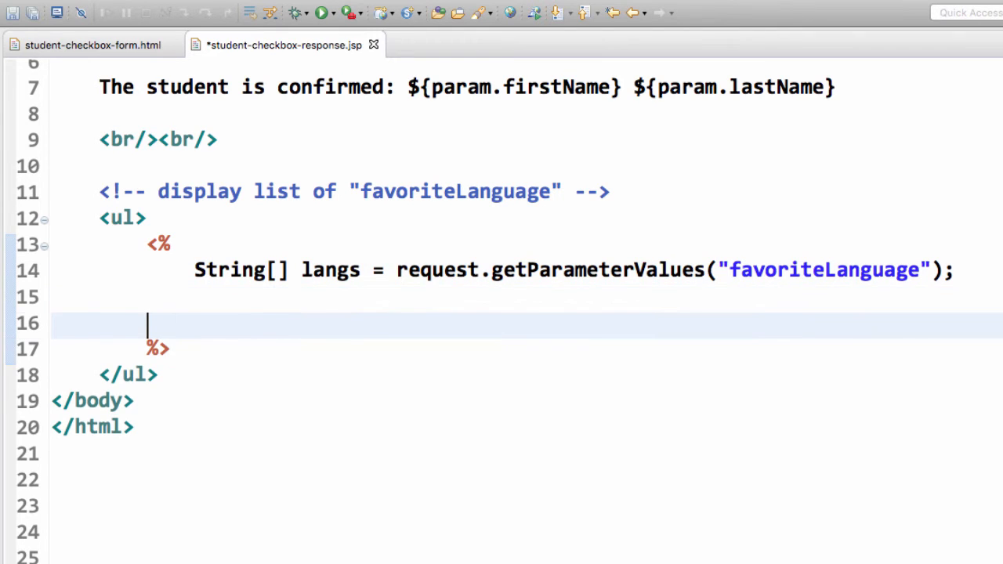
text(for (String temp)
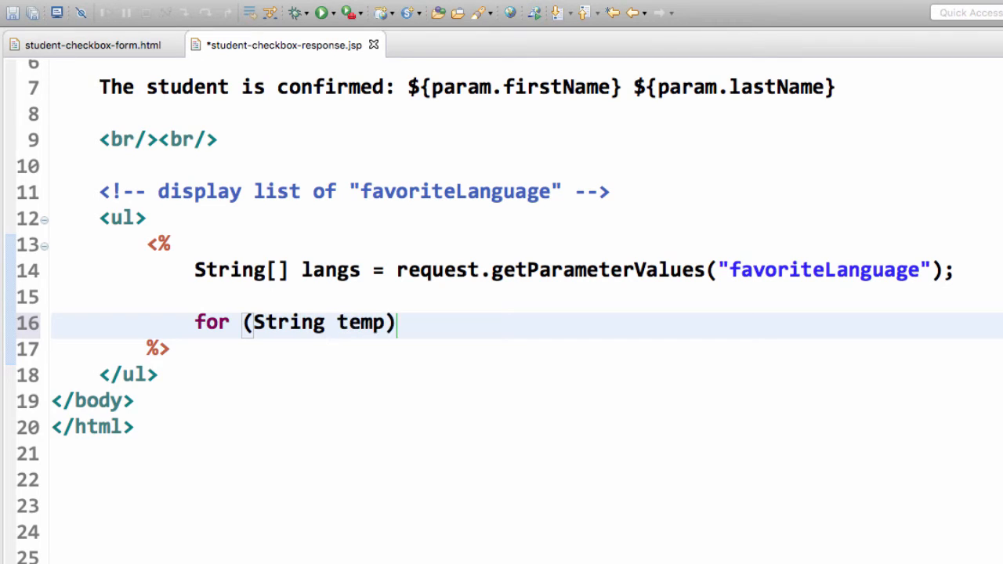
- Loop over langs as tempLang and out.println each value wrapped in <li></li> tags
text(: len)
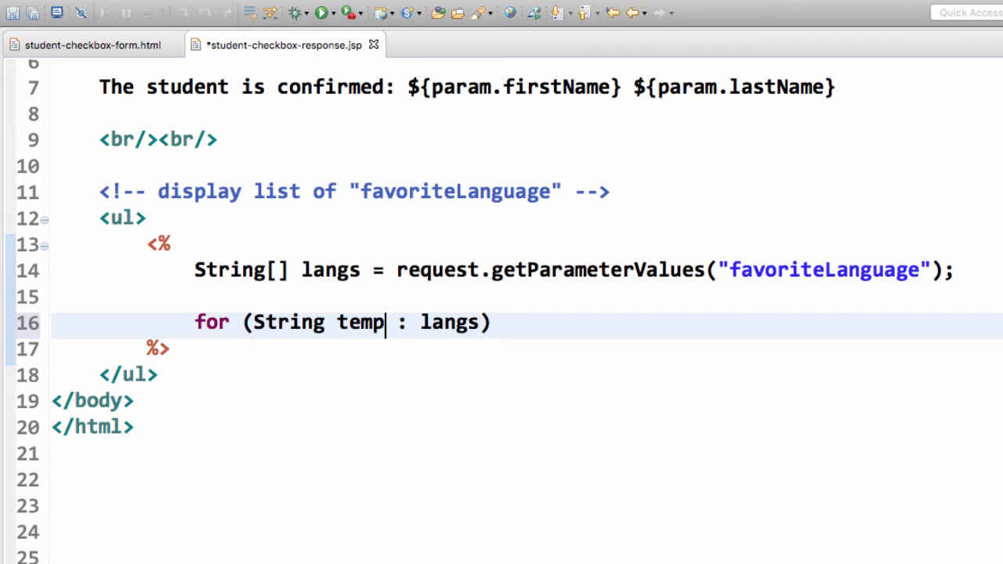
text(Lang)
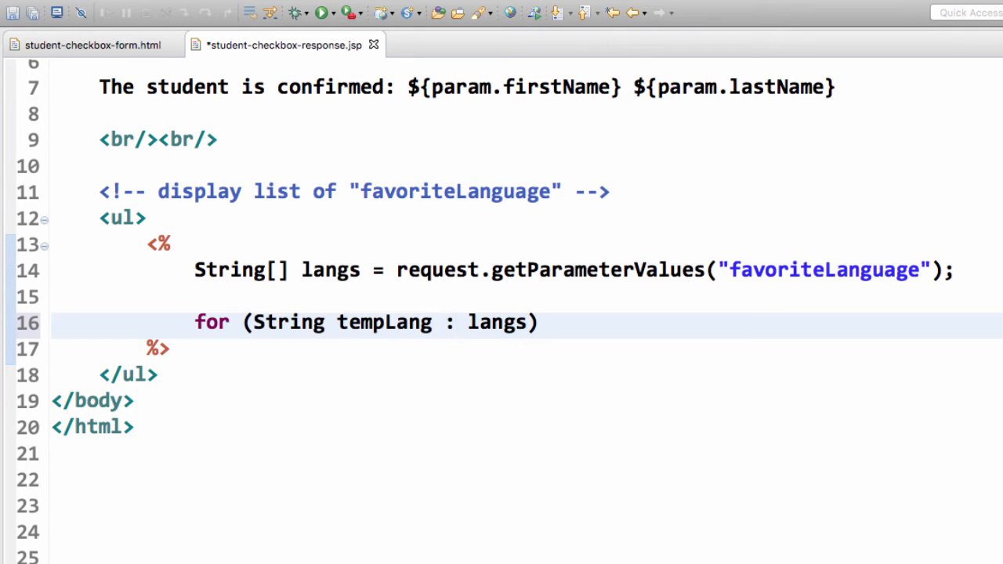
text({)
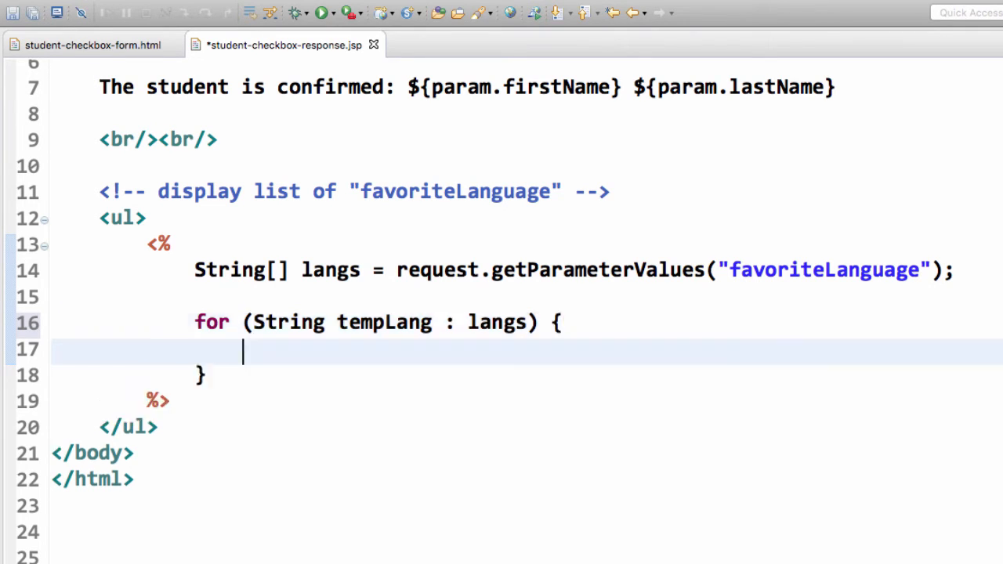
text(out.println)
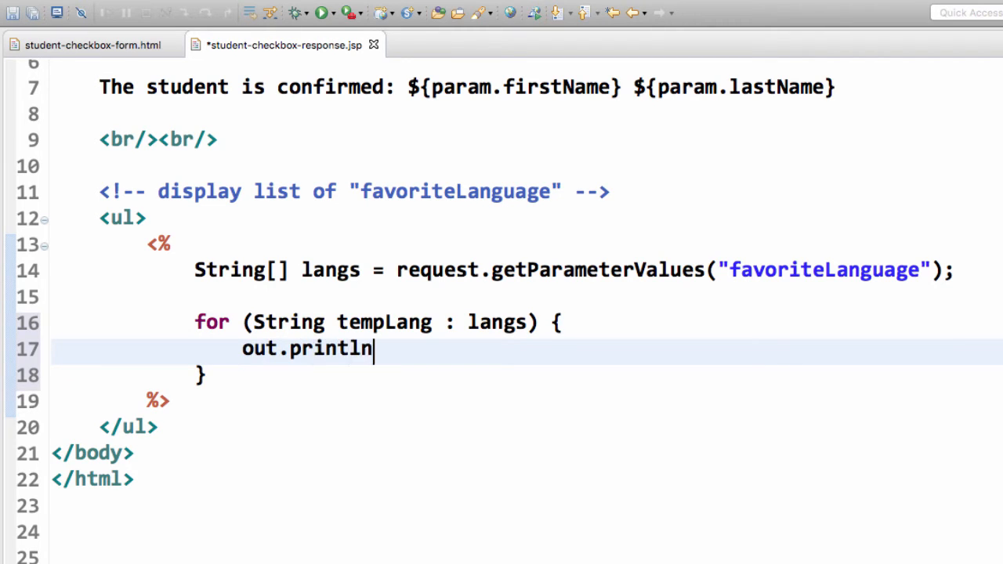
text(("<"))
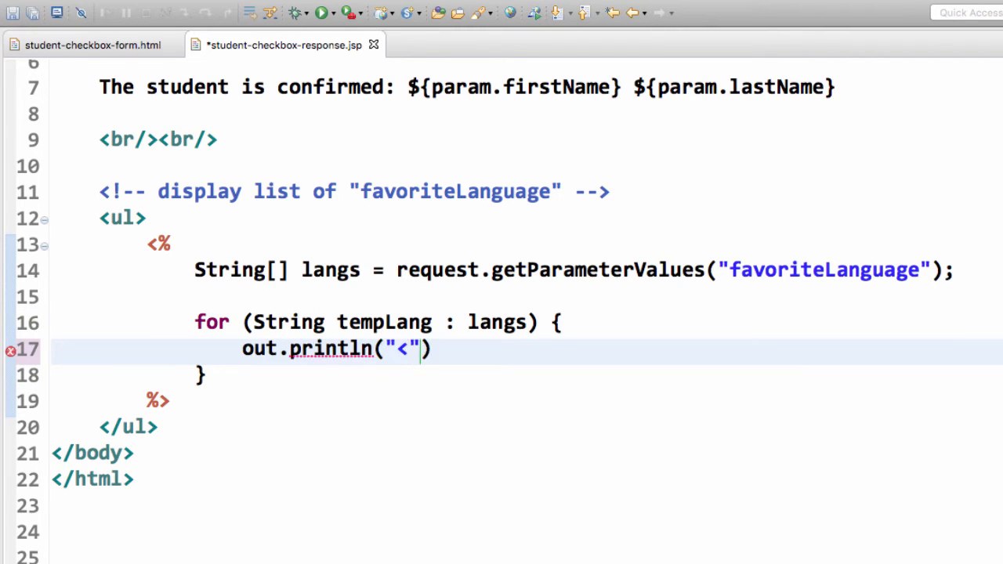
text(li)
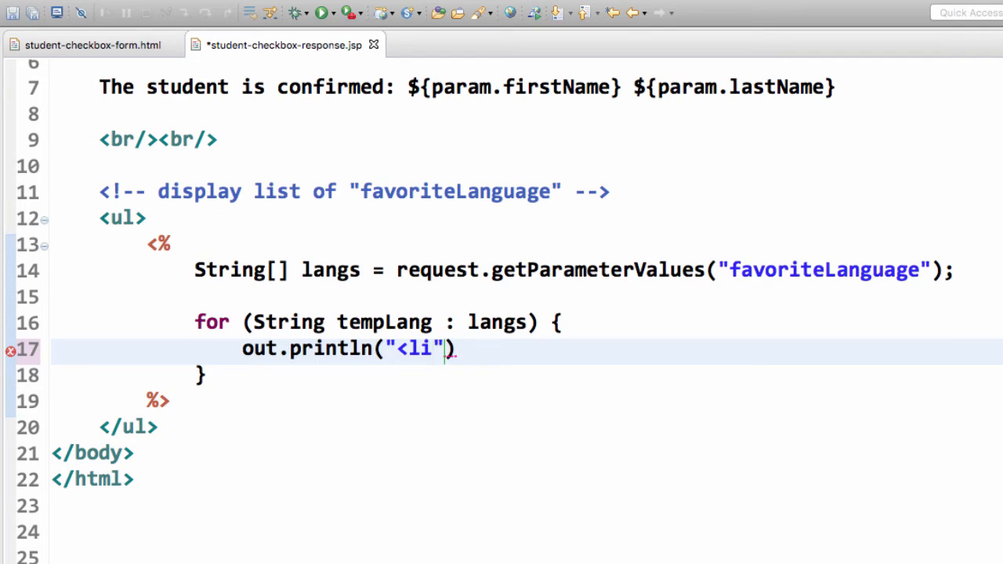
text(>)
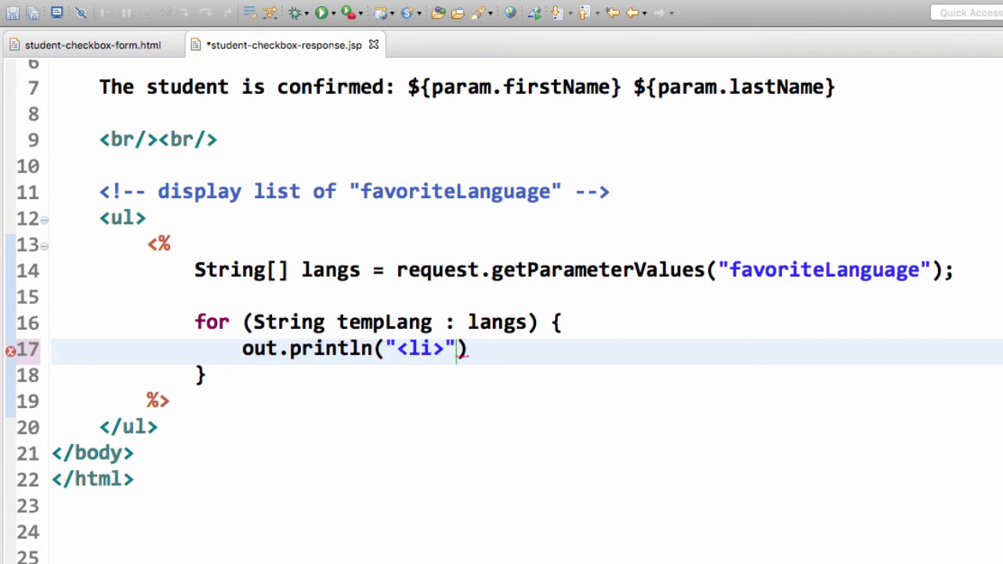
text(+ tempLang)
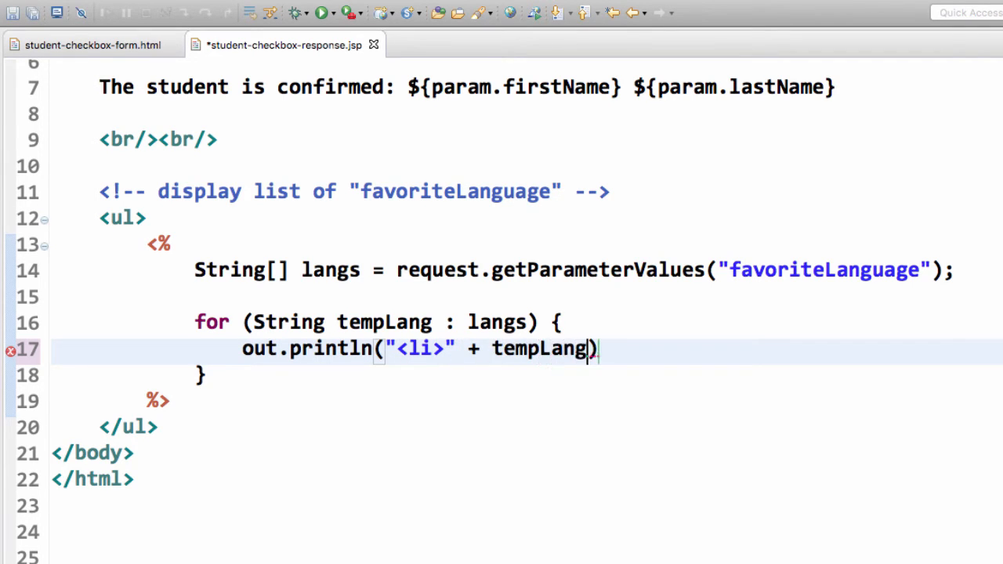
text(+ ")
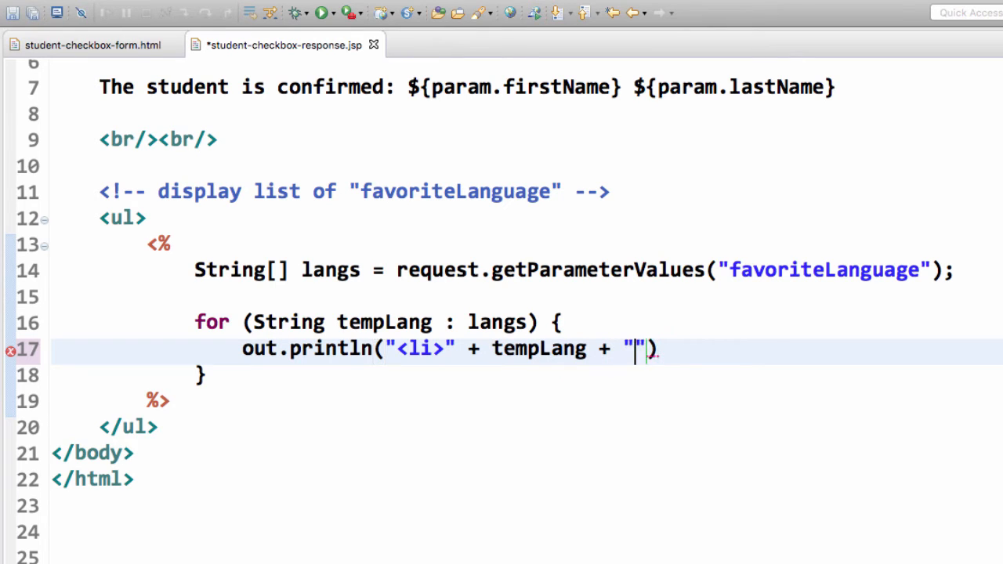
text(</li>)
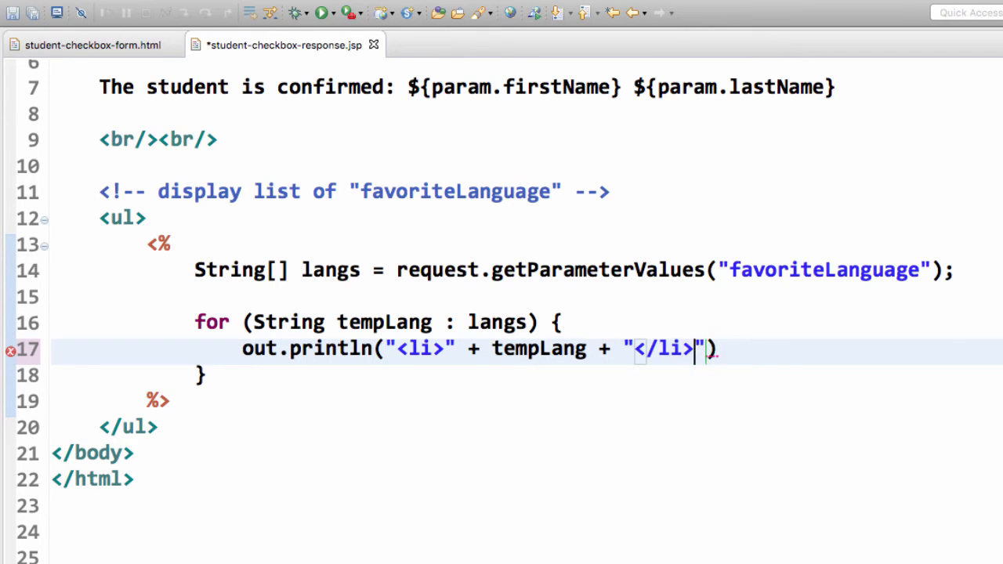
text(;)
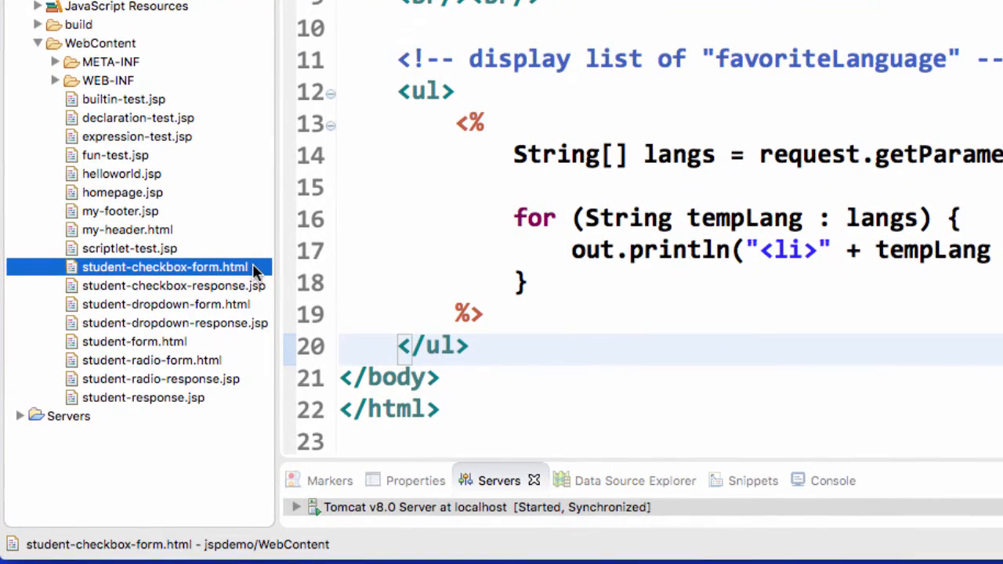
- Run student-checkbox-form.html on the server and submit Ajay Rao with Java and C# checked
right_click(165, 267)
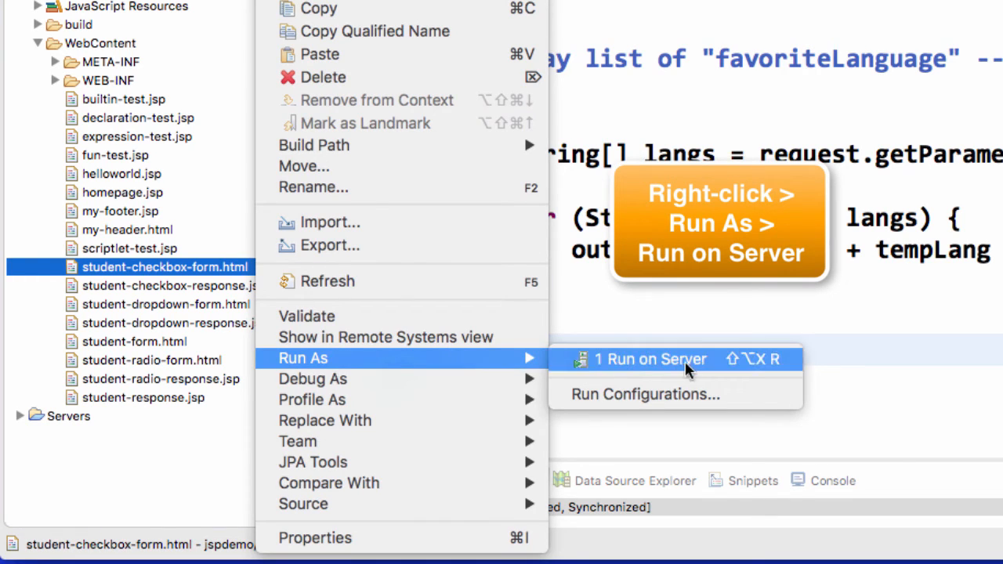
mouse_move(712, 368)
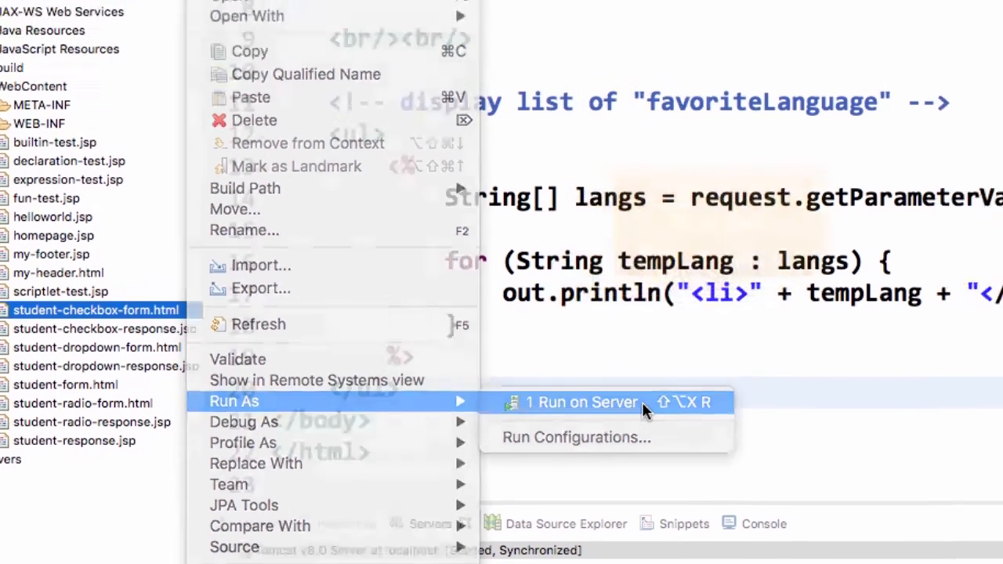
click(583, 401)
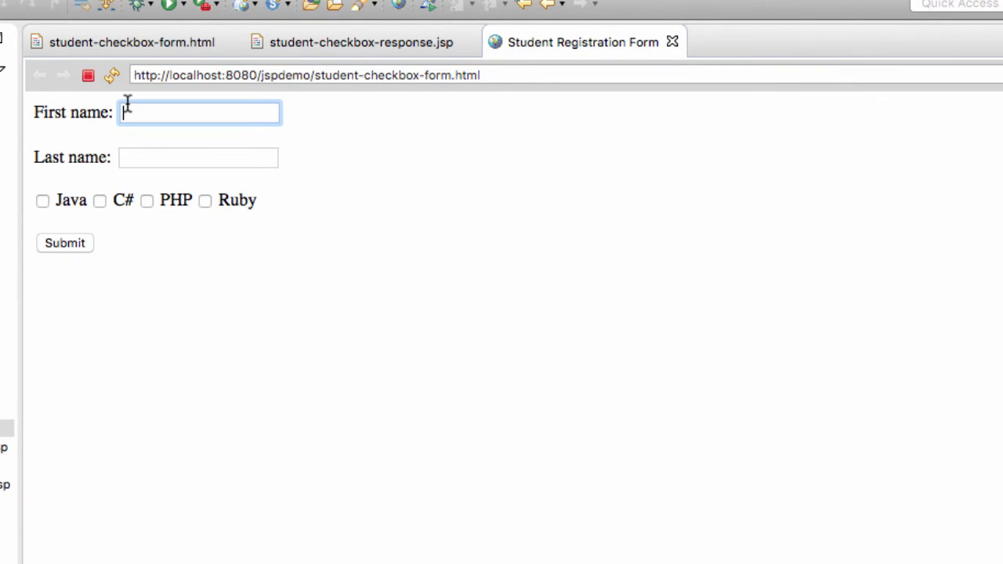
text(Ajay)
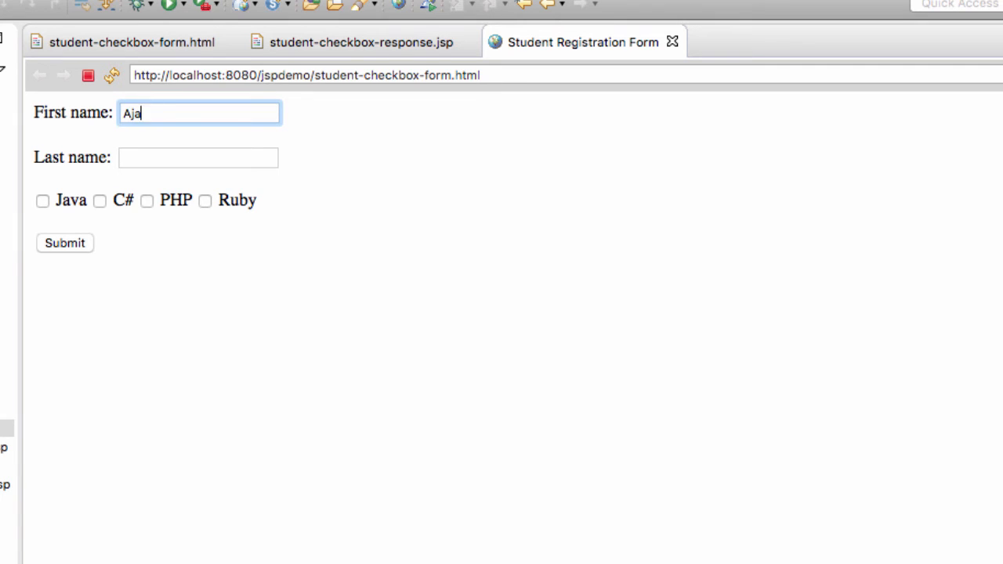
text(Rao)
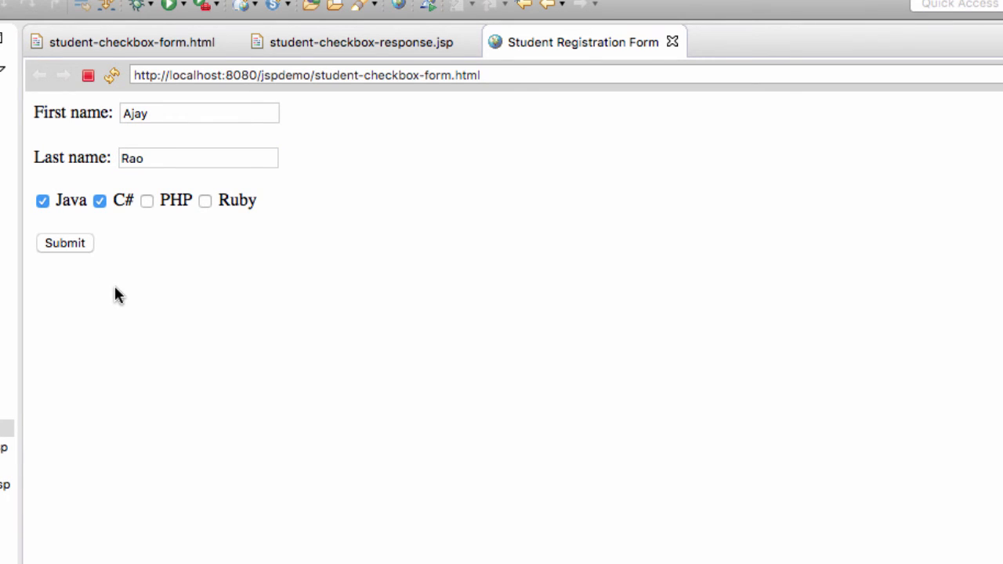
click(64, 241)
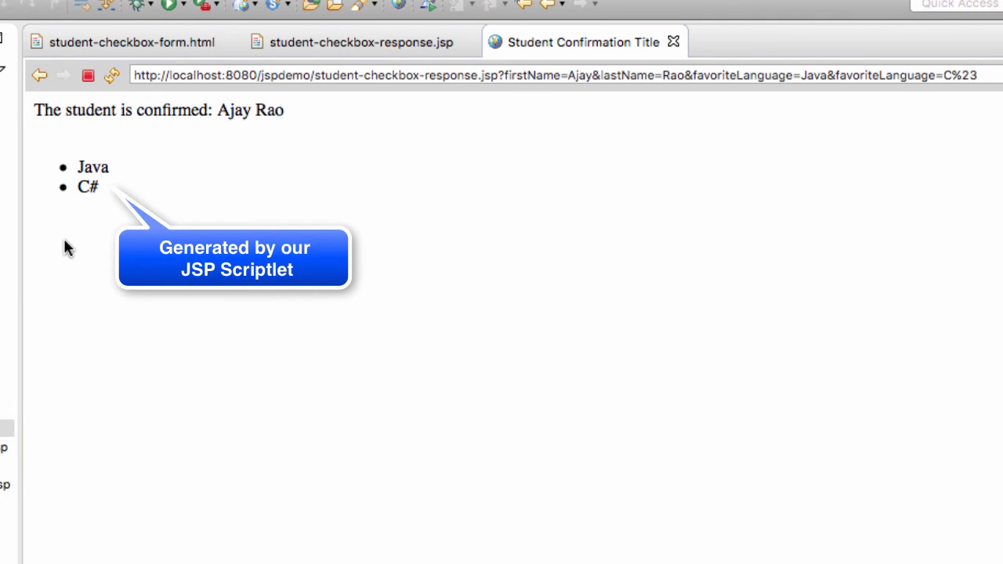
mouse_move(78, 245)
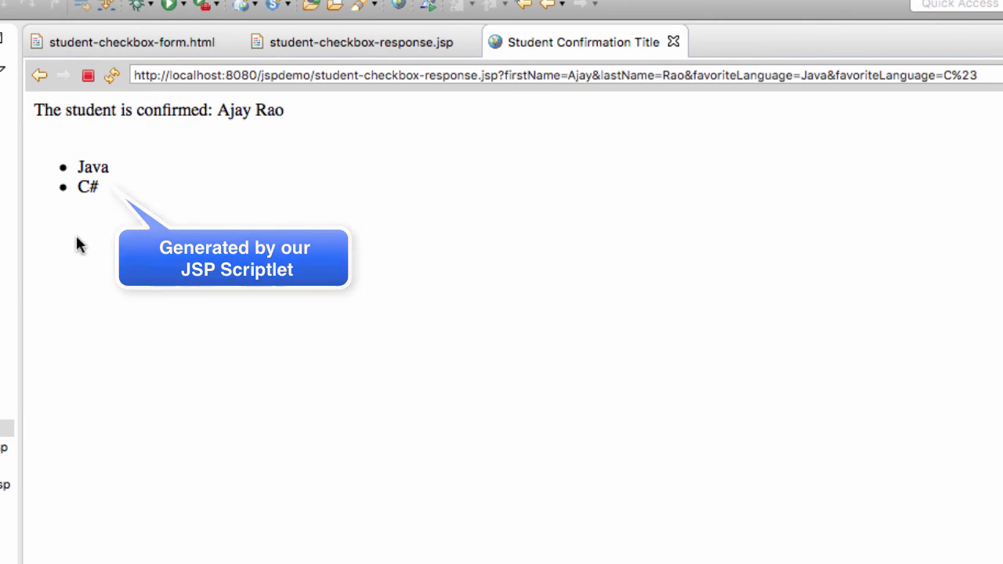
- Add a 'Favorite Programming Languages:' heading with <br/> above the list and save the JSP
click(360, 41)
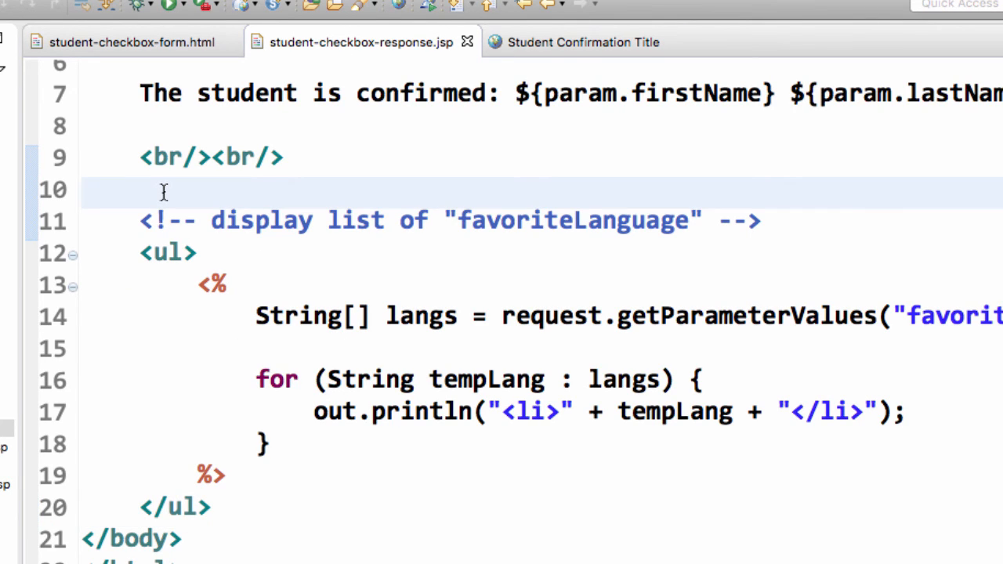
click(81, 190)
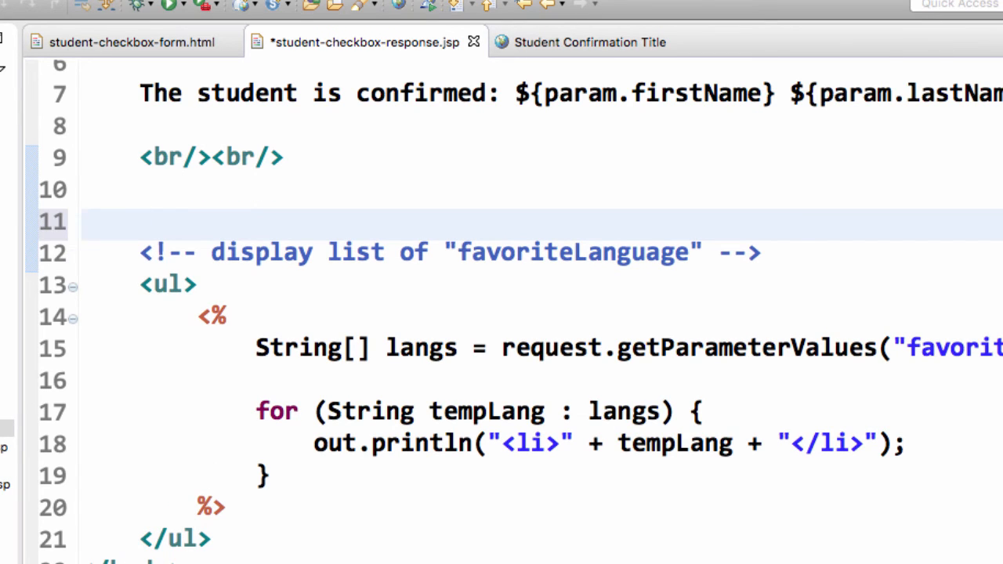
text(Favorite Progr)
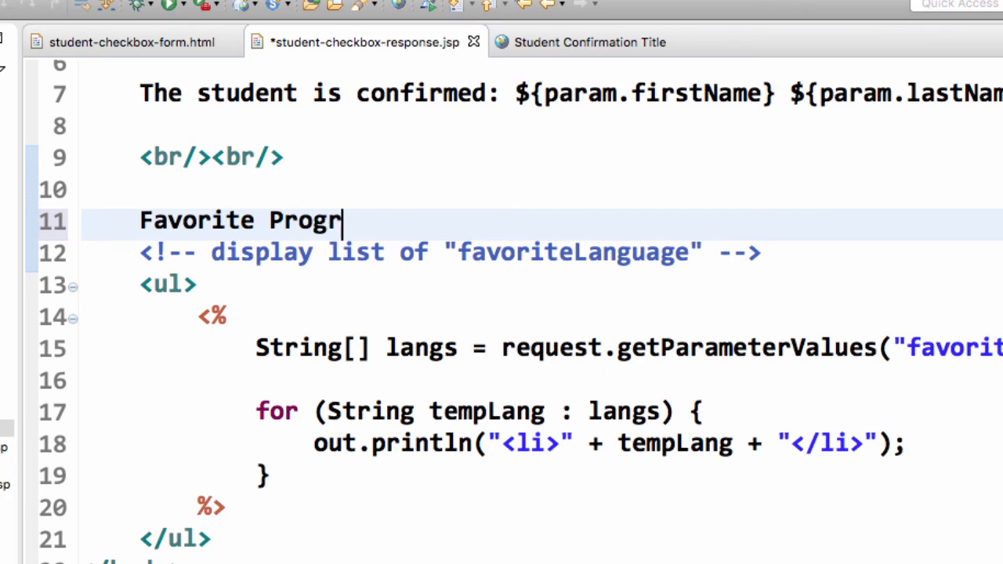
text(amming Lanaguages: <b)
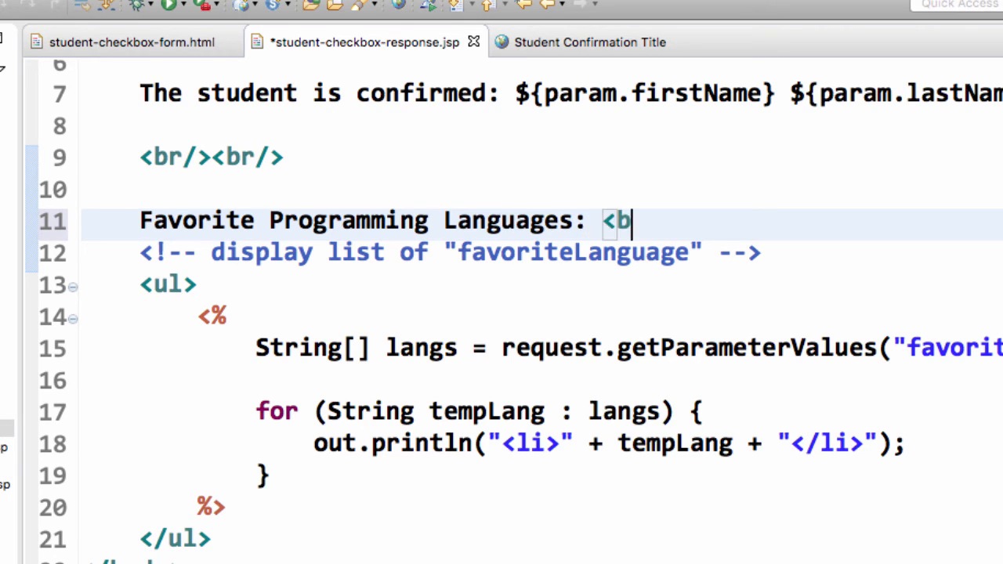
text(r/>)
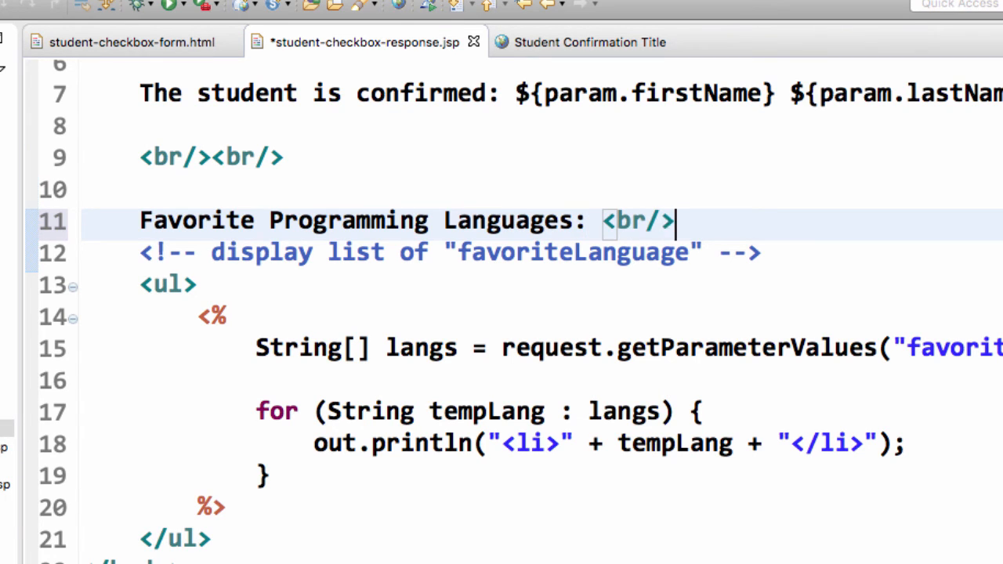
key(enter)
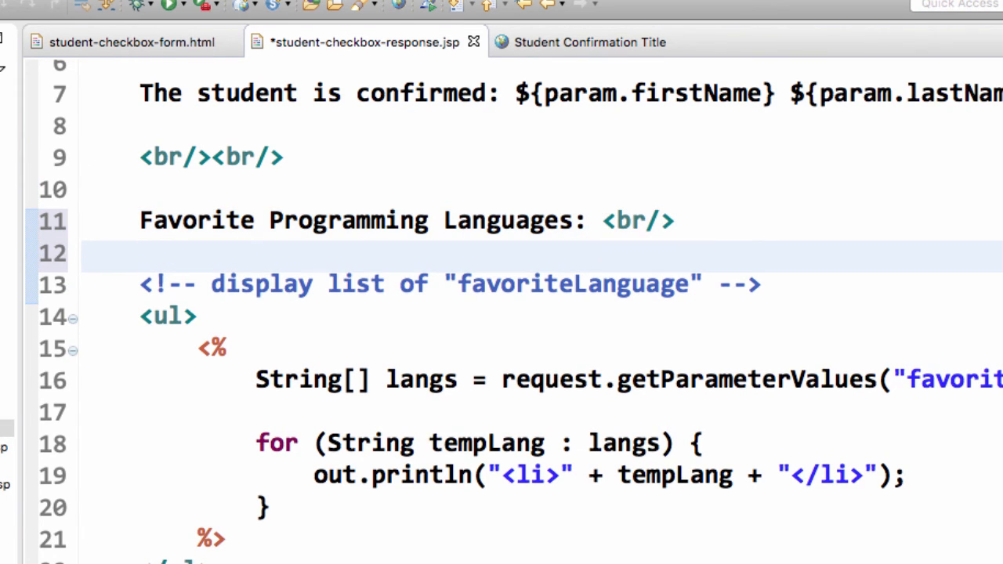
key(ctrl+s)
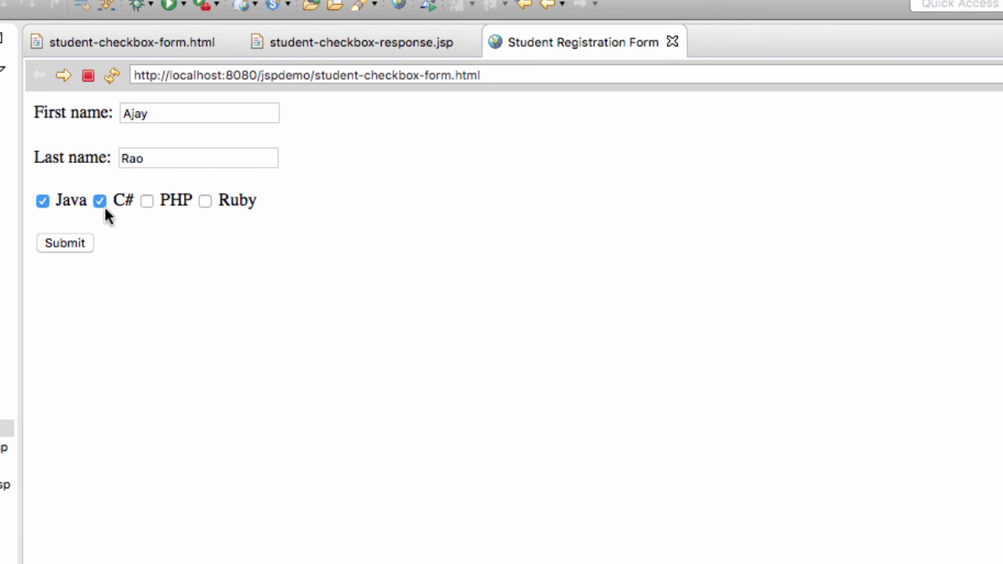
- Resubmit the form with Java and Ruby checked, then return to the form
click(101, 200)
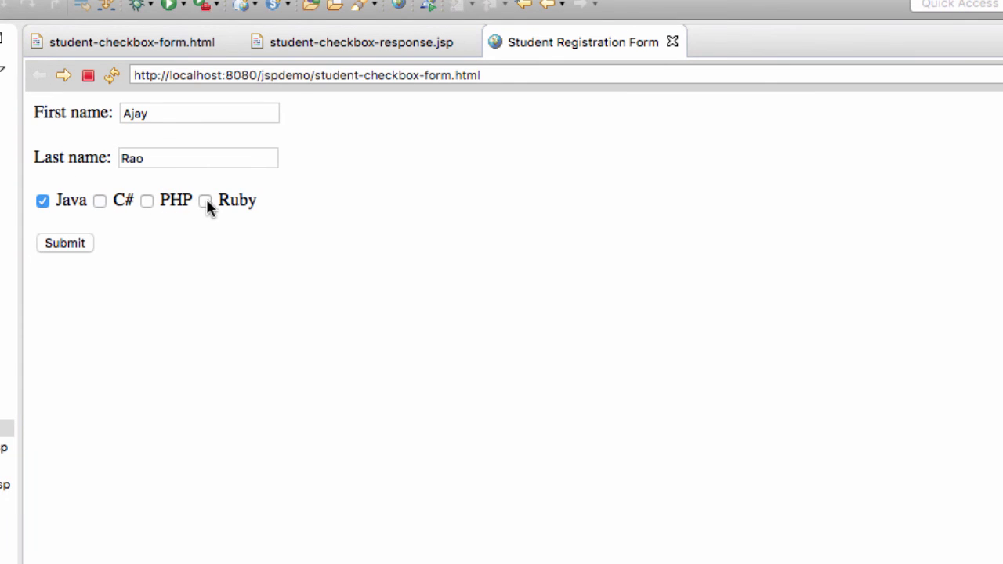
click(204, 201)
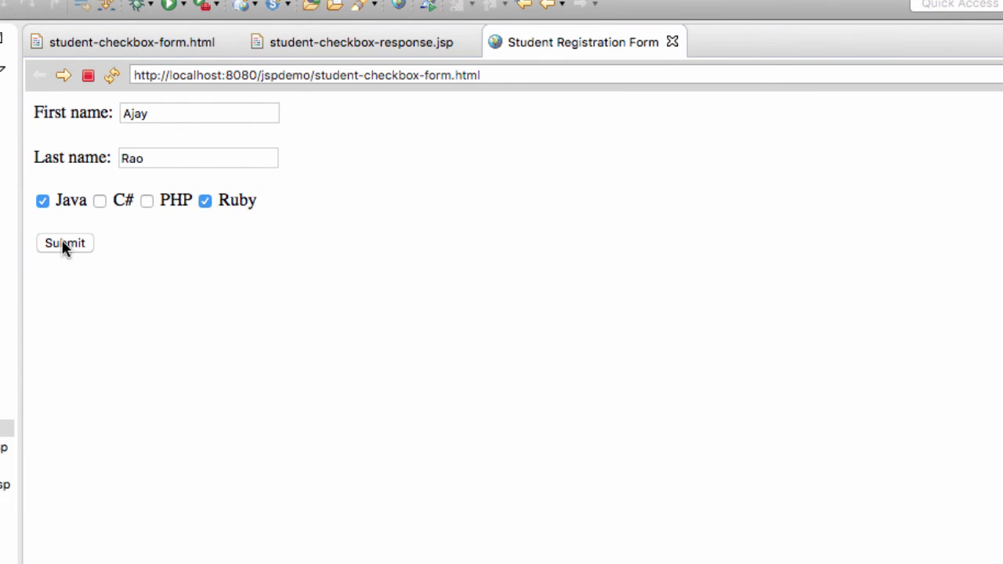
click(64, 243)
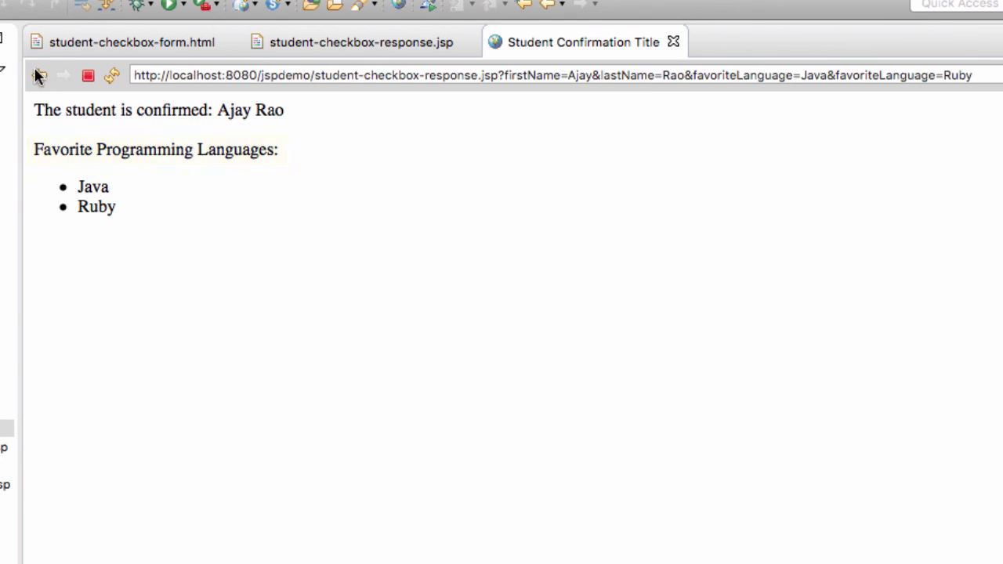
click(39, 76)
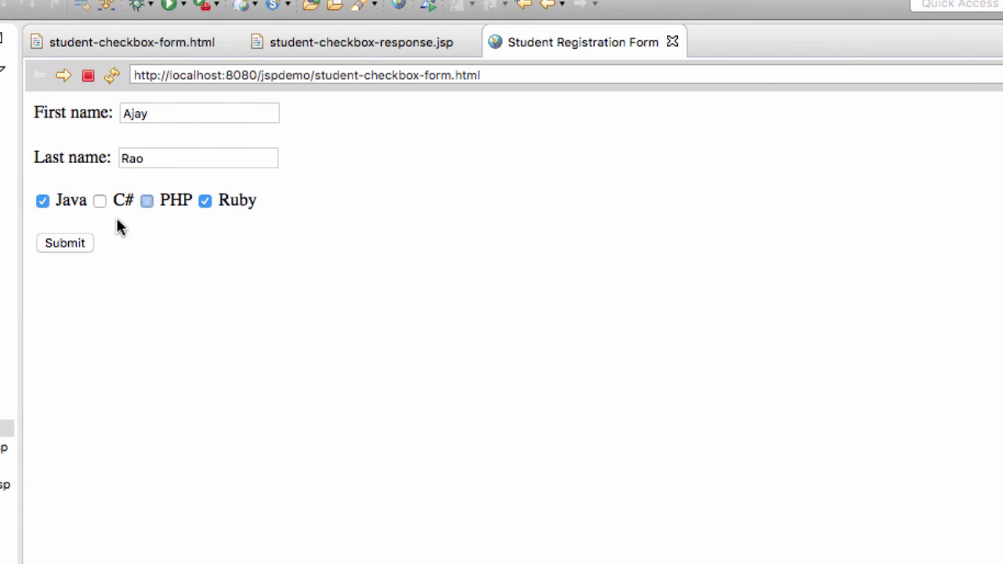
- Submit with PHP and Ruby, then with all four languages listed under the heading
click(148, 200)
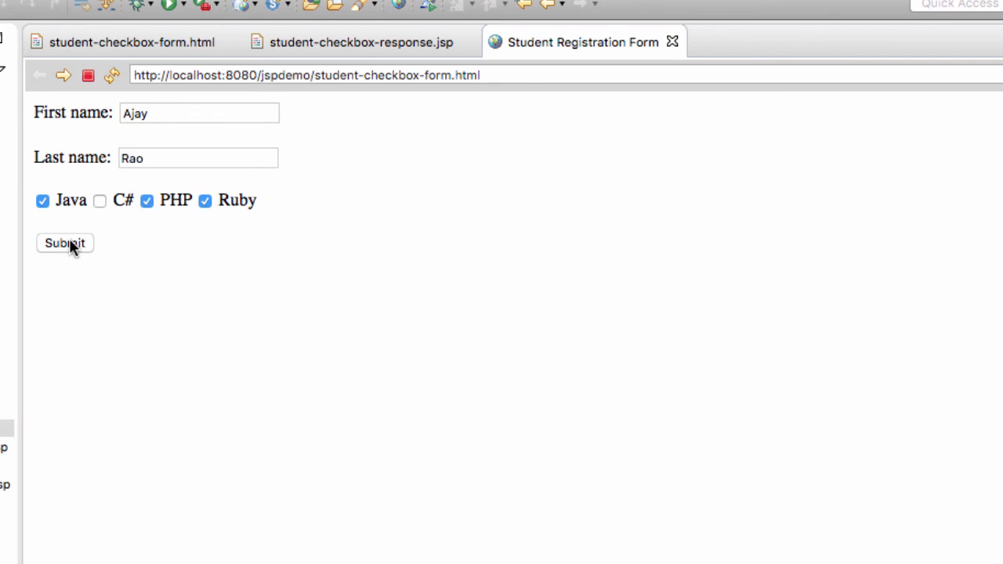
click(42, 201)
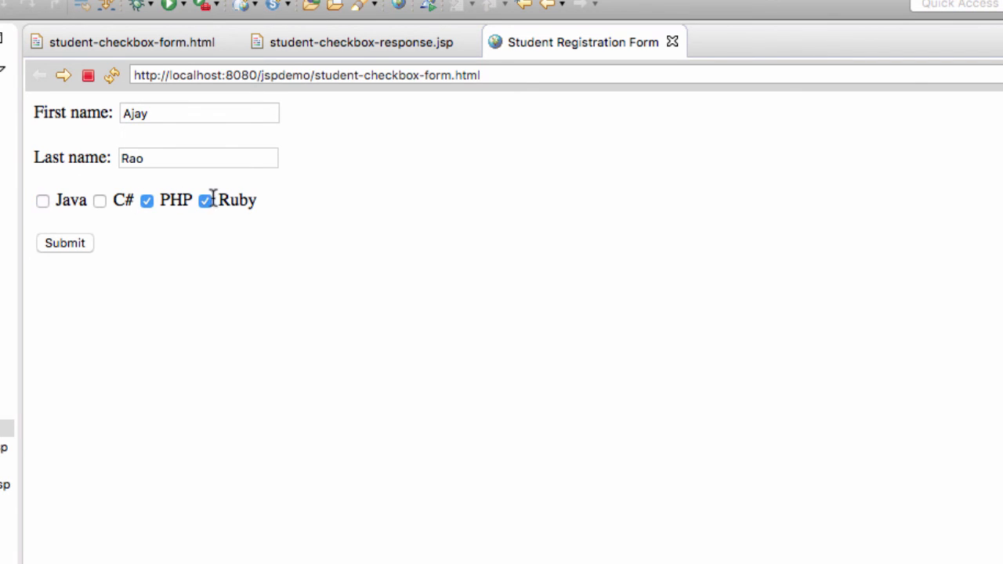
mouse_move(64, 245)
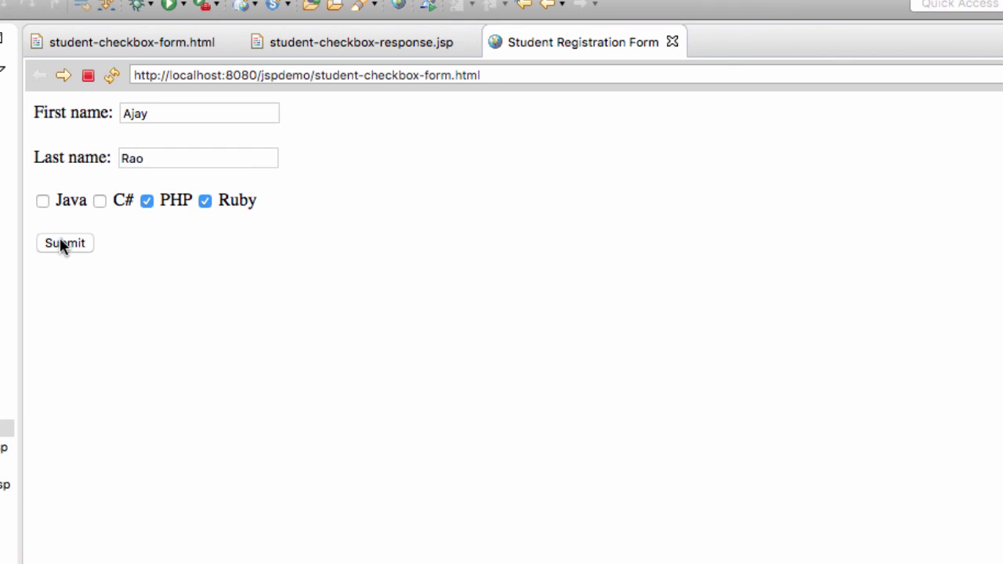
click(64, 243)
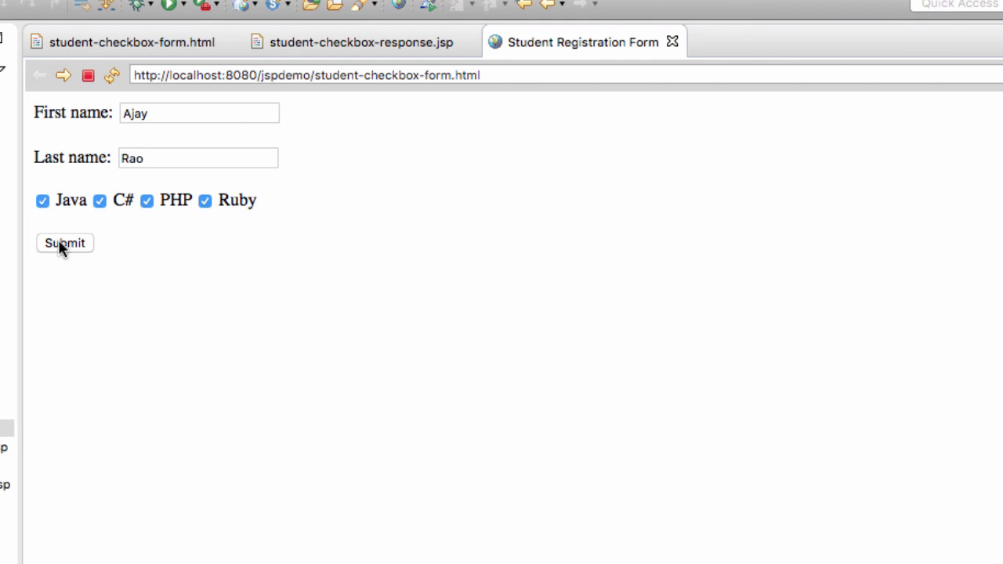
click(64, 243)
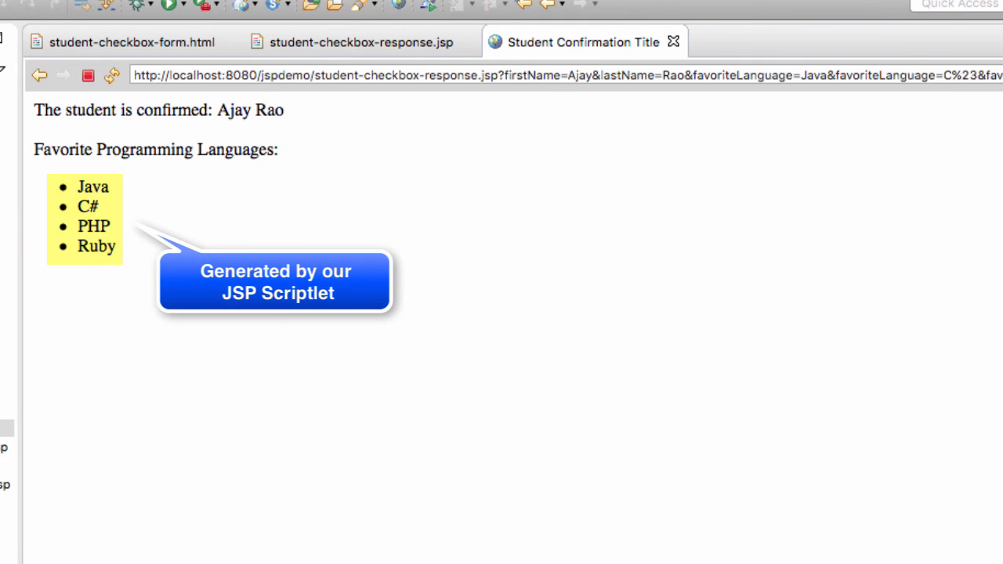